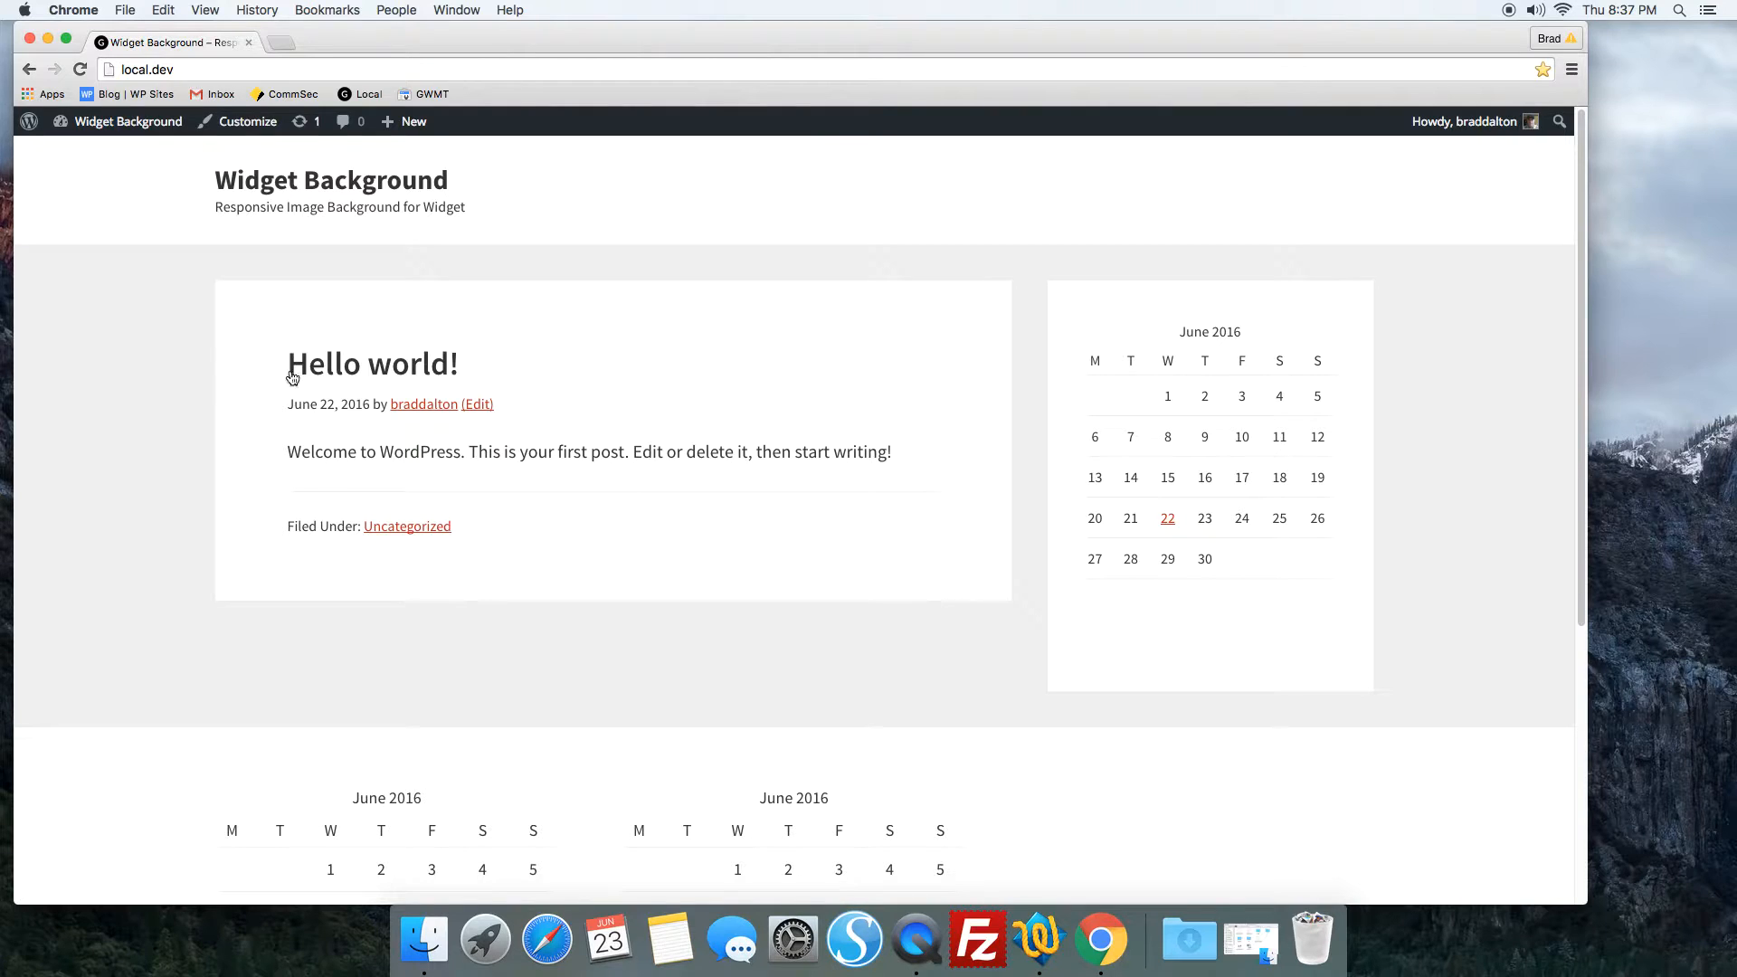
Step: Open the Hello world! post from the home page to show the image-backed after-header widget
click(373, 364)
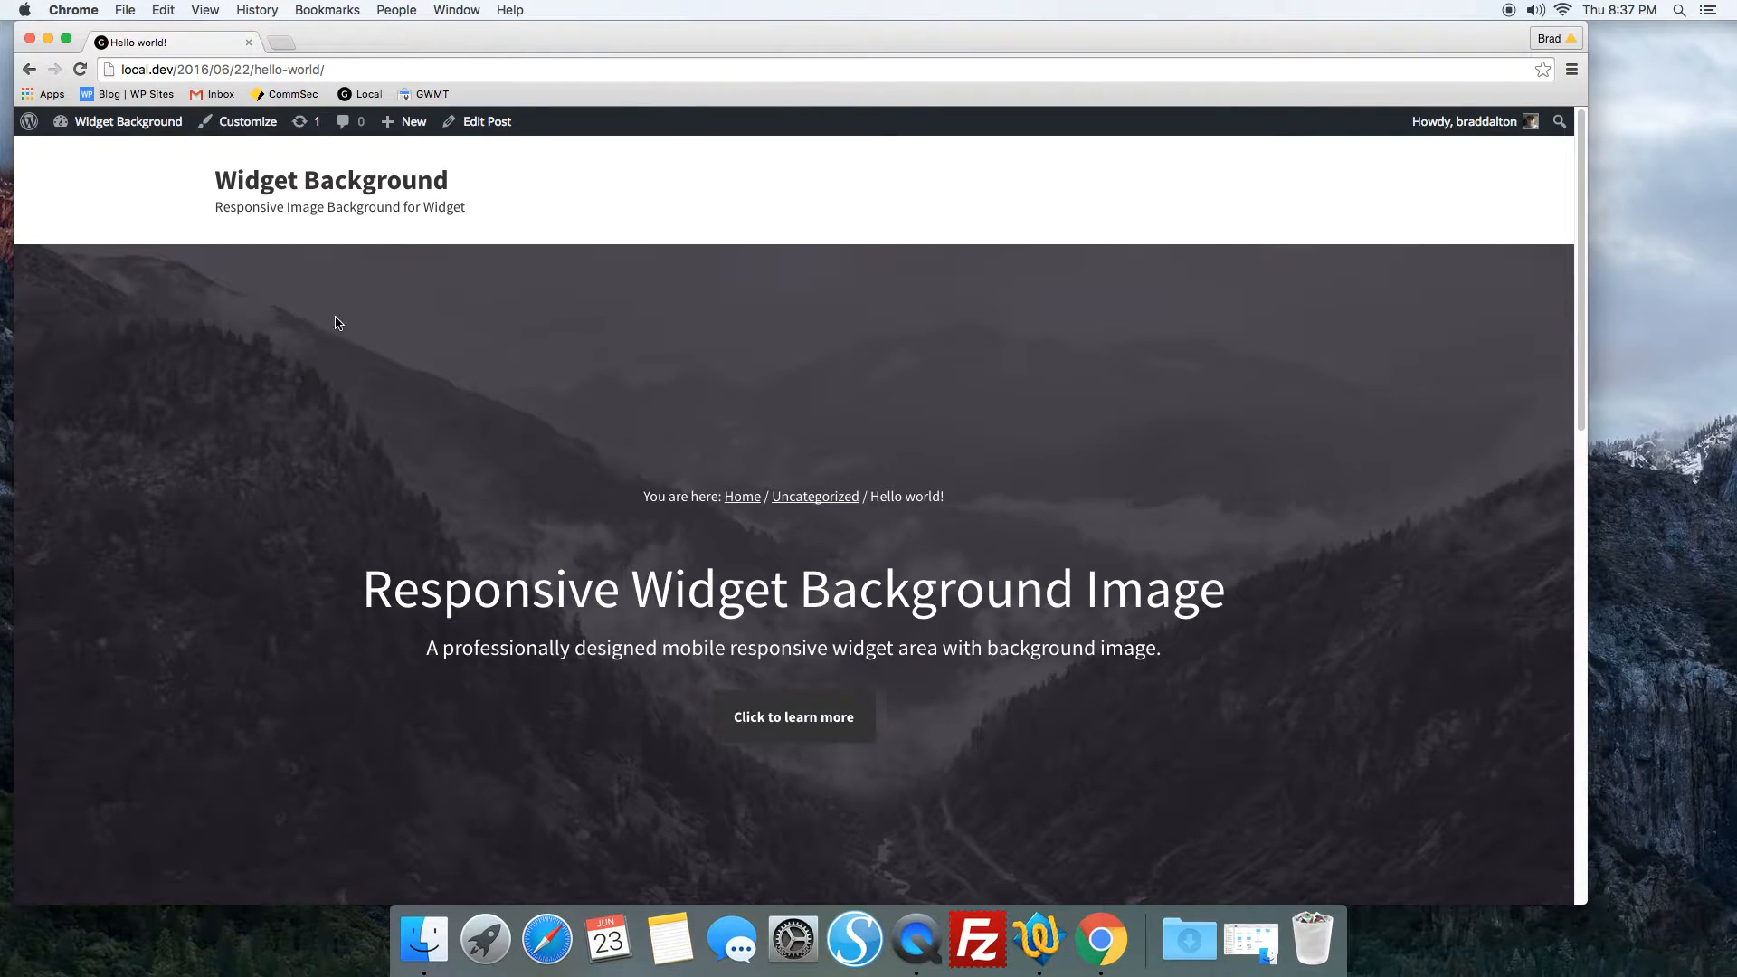
mouse_move(816, 380)
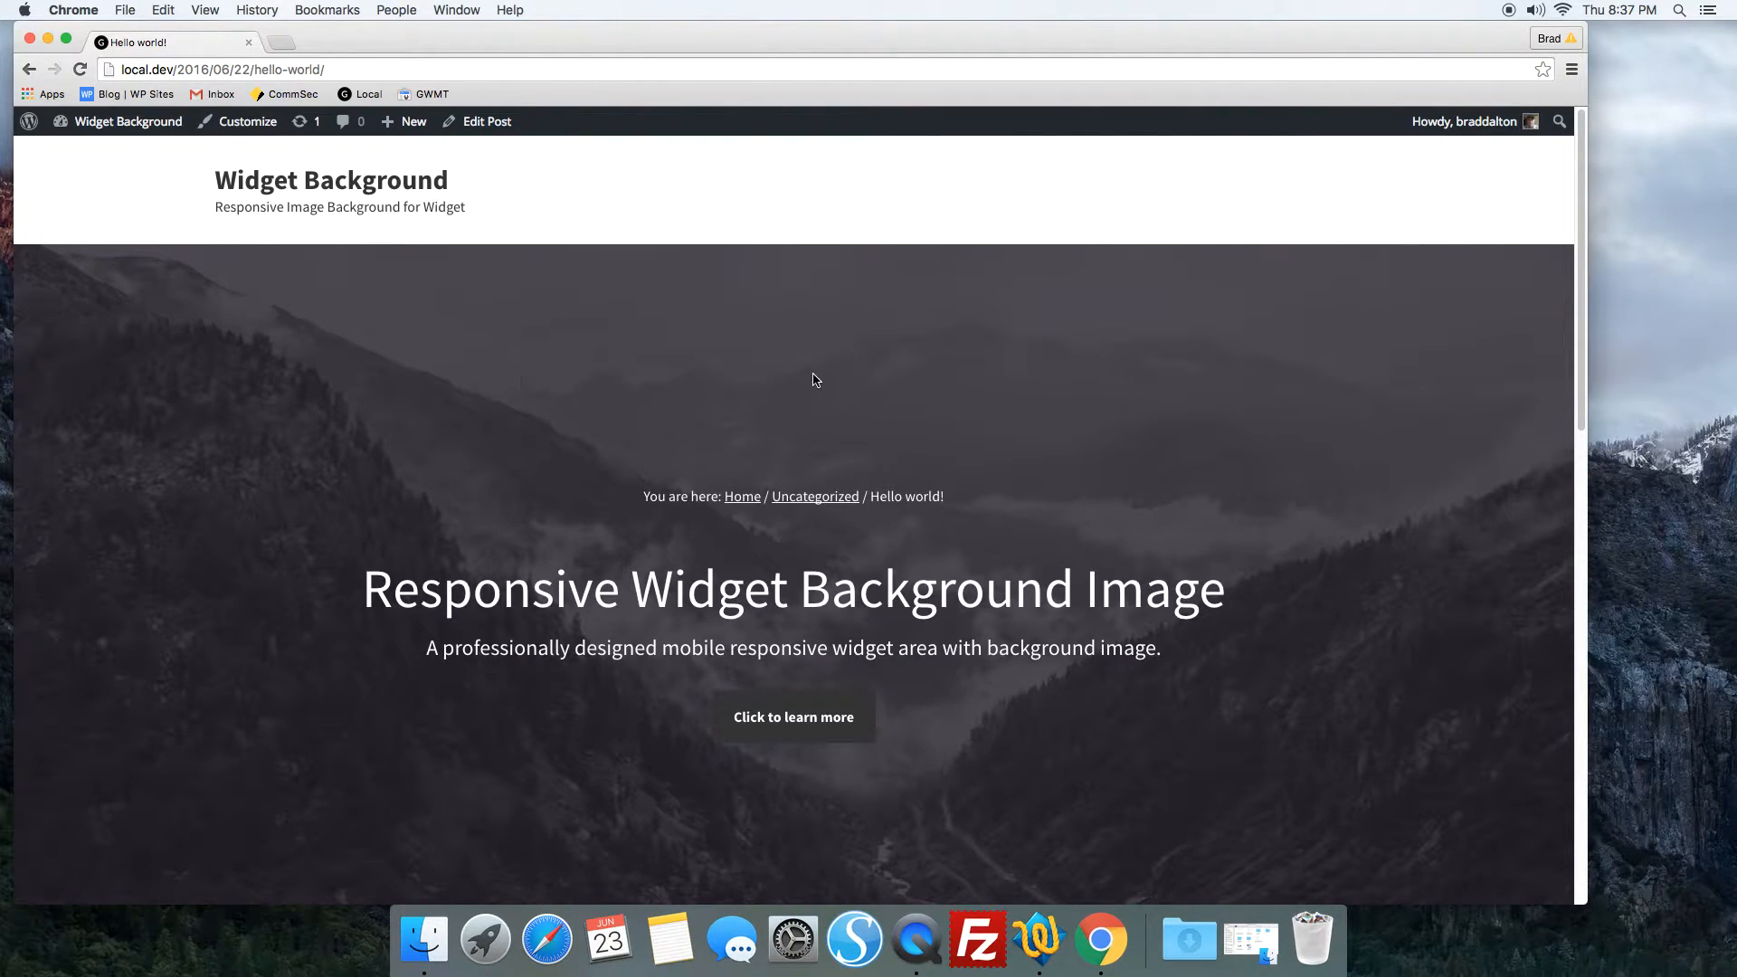
mouse_move(1194, 440)
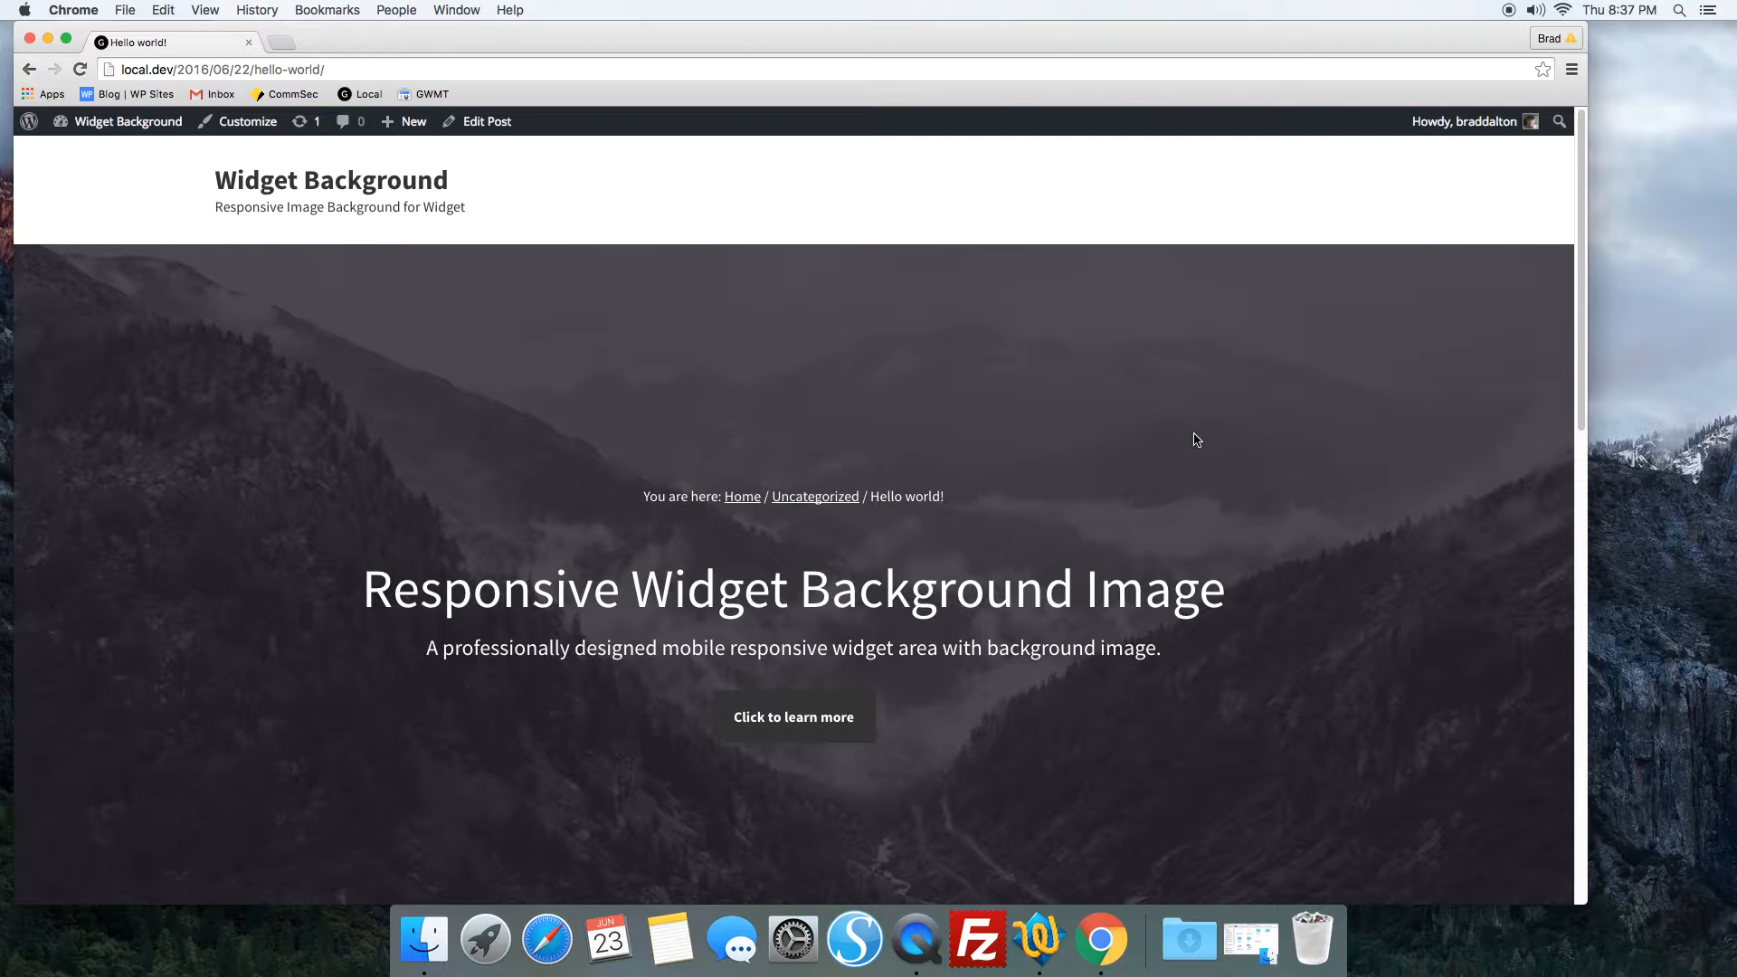
mouse_move(1018, 684)
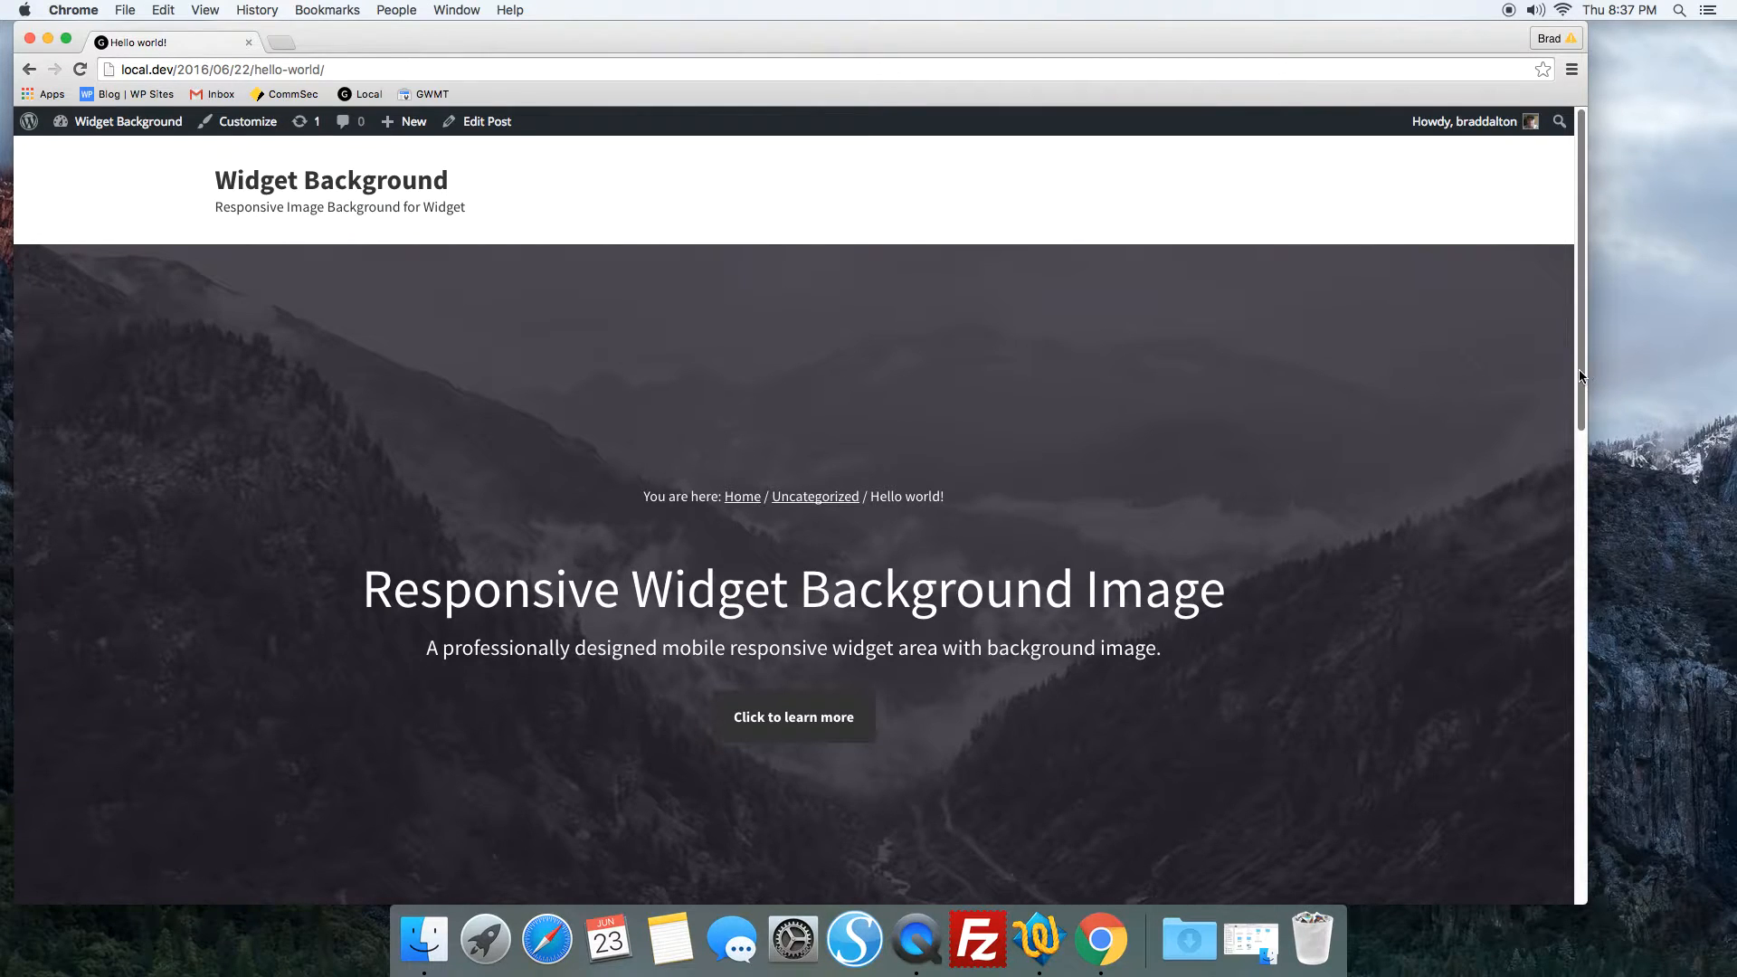
Step: Go to the Widgets admin page and inspect the After Header area's 'Responsive Widget Background Image' text widget
click(128, 122)
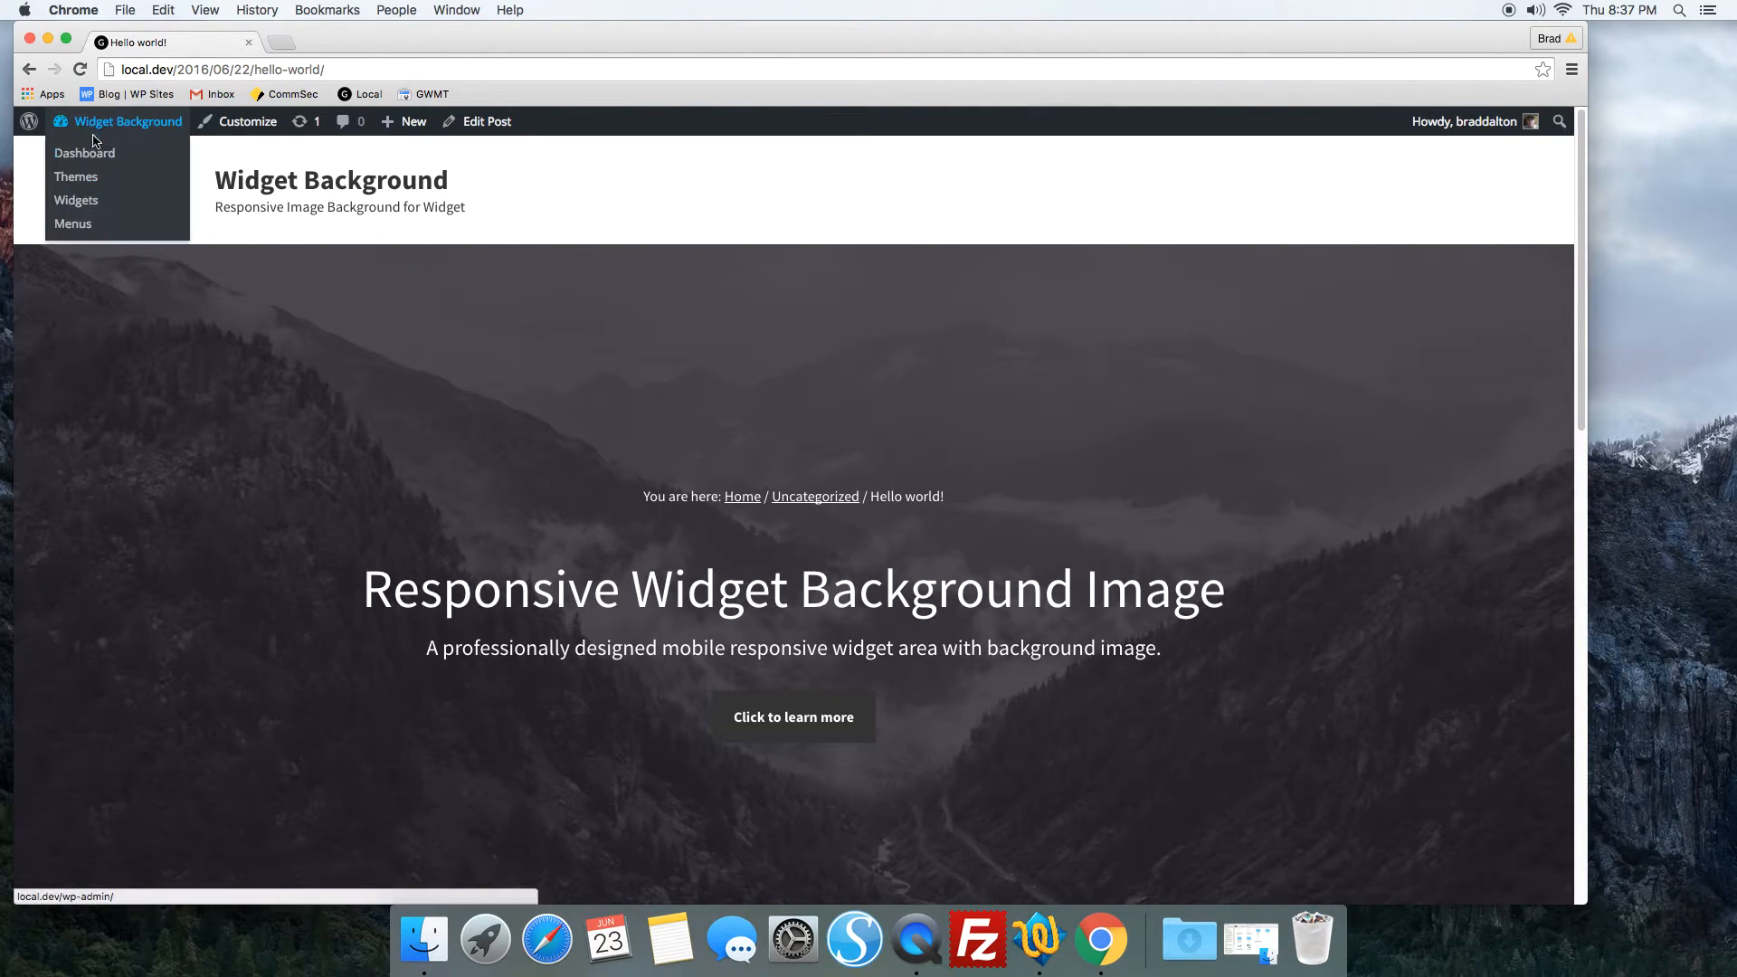
click(76, 201)
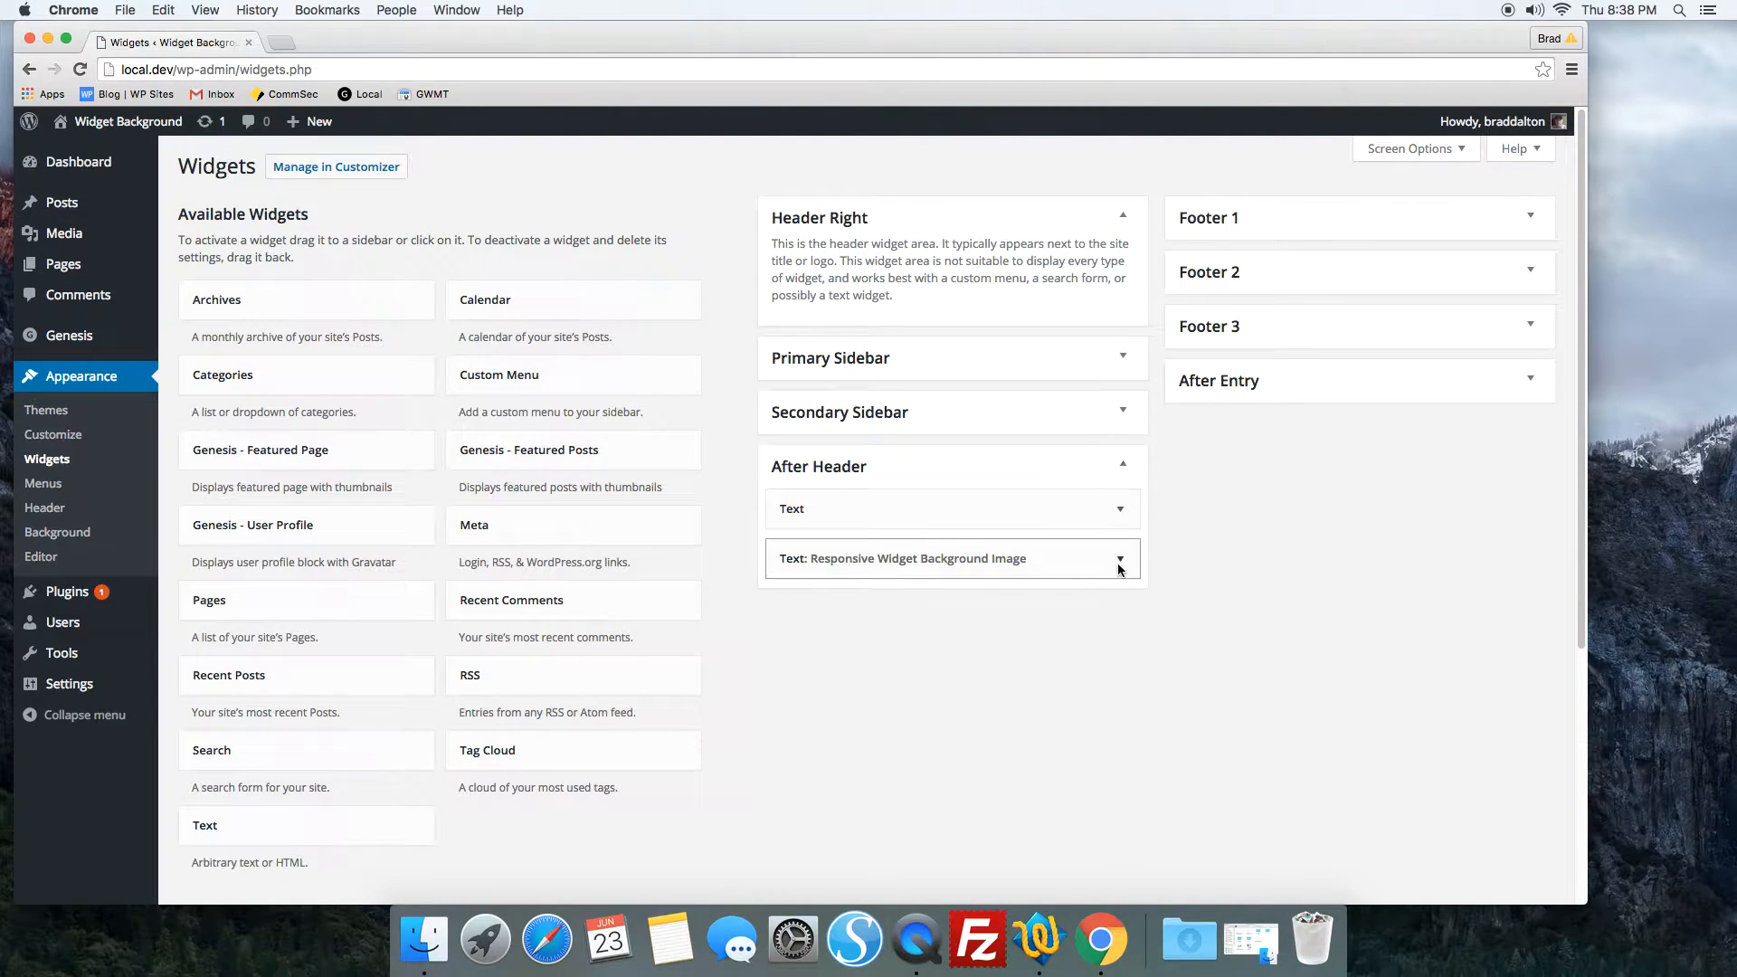
click(1119, 559)
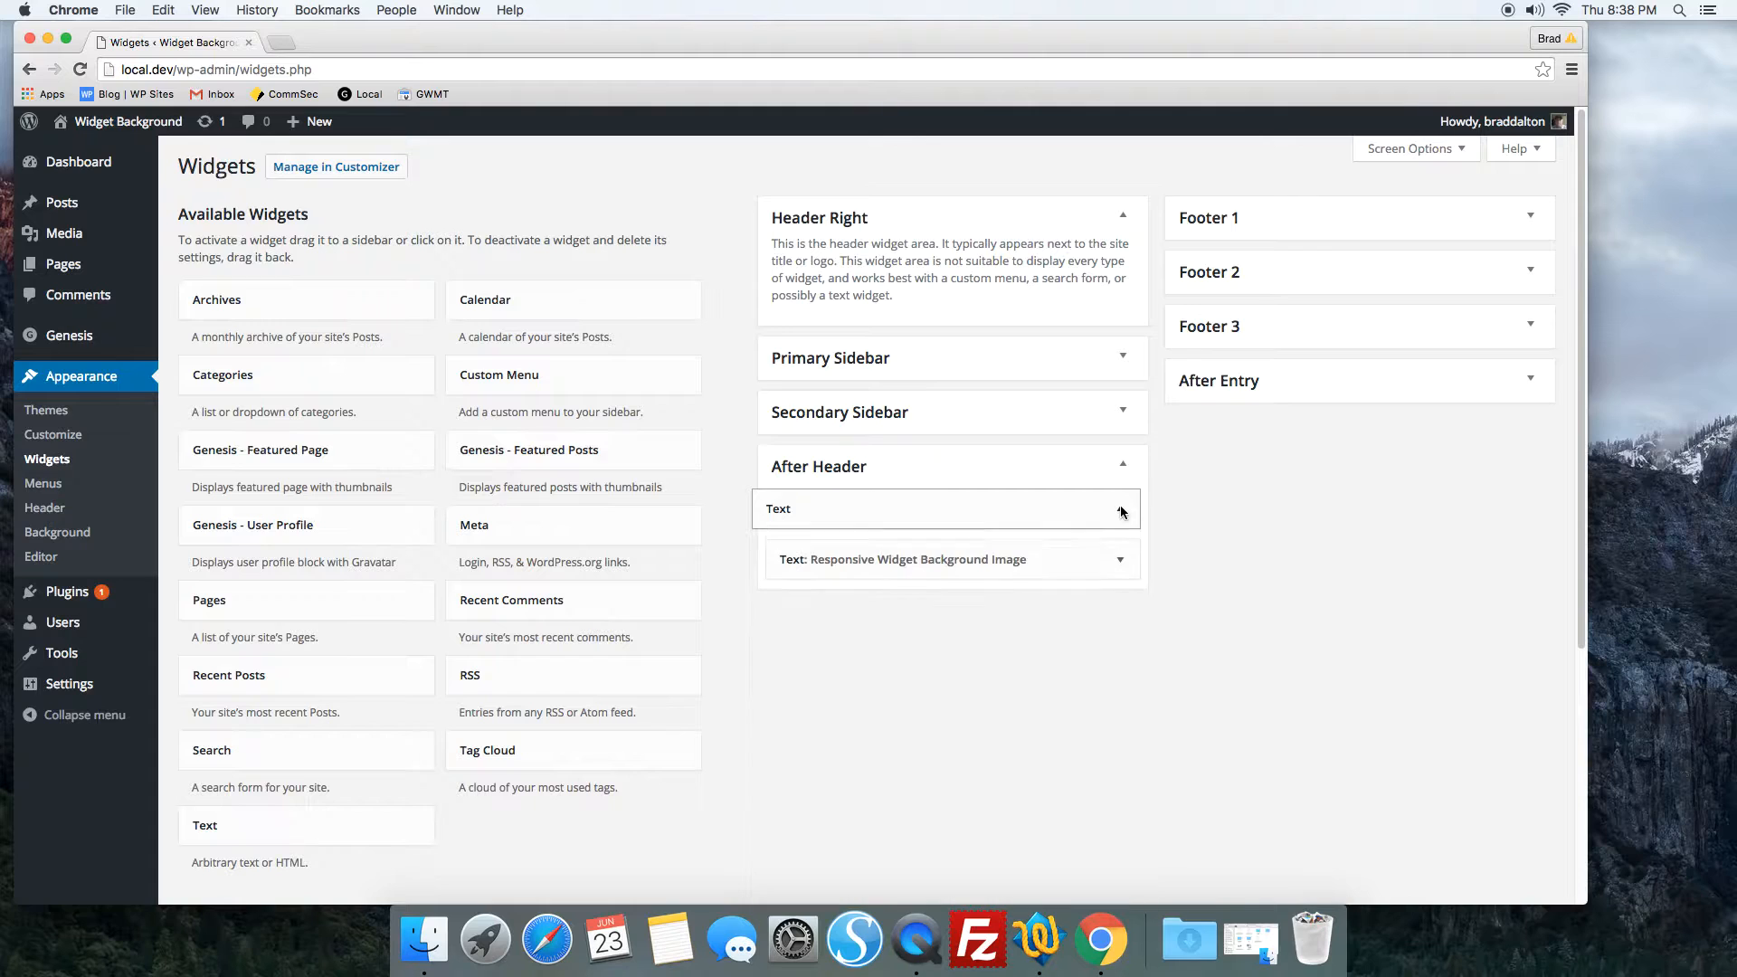
click(1122, 465)
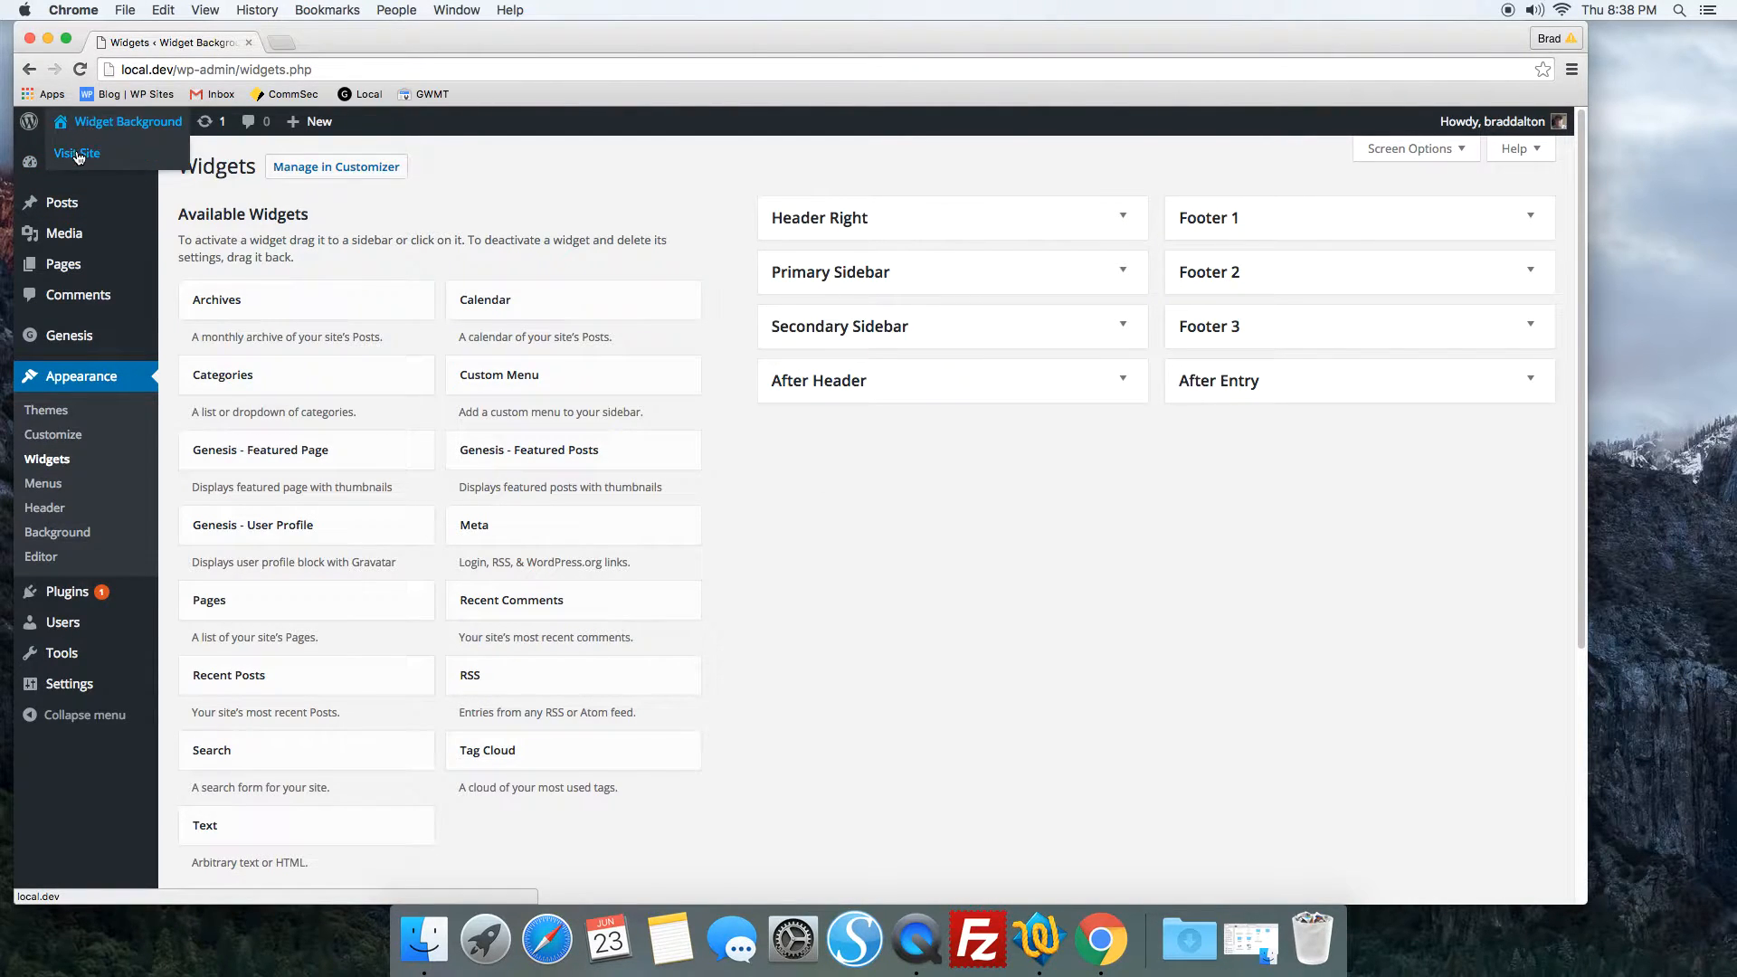
Step: Visit the live site, reopen Hello world!, and watch the widget reflow at narrow and full width
click(76, 152)
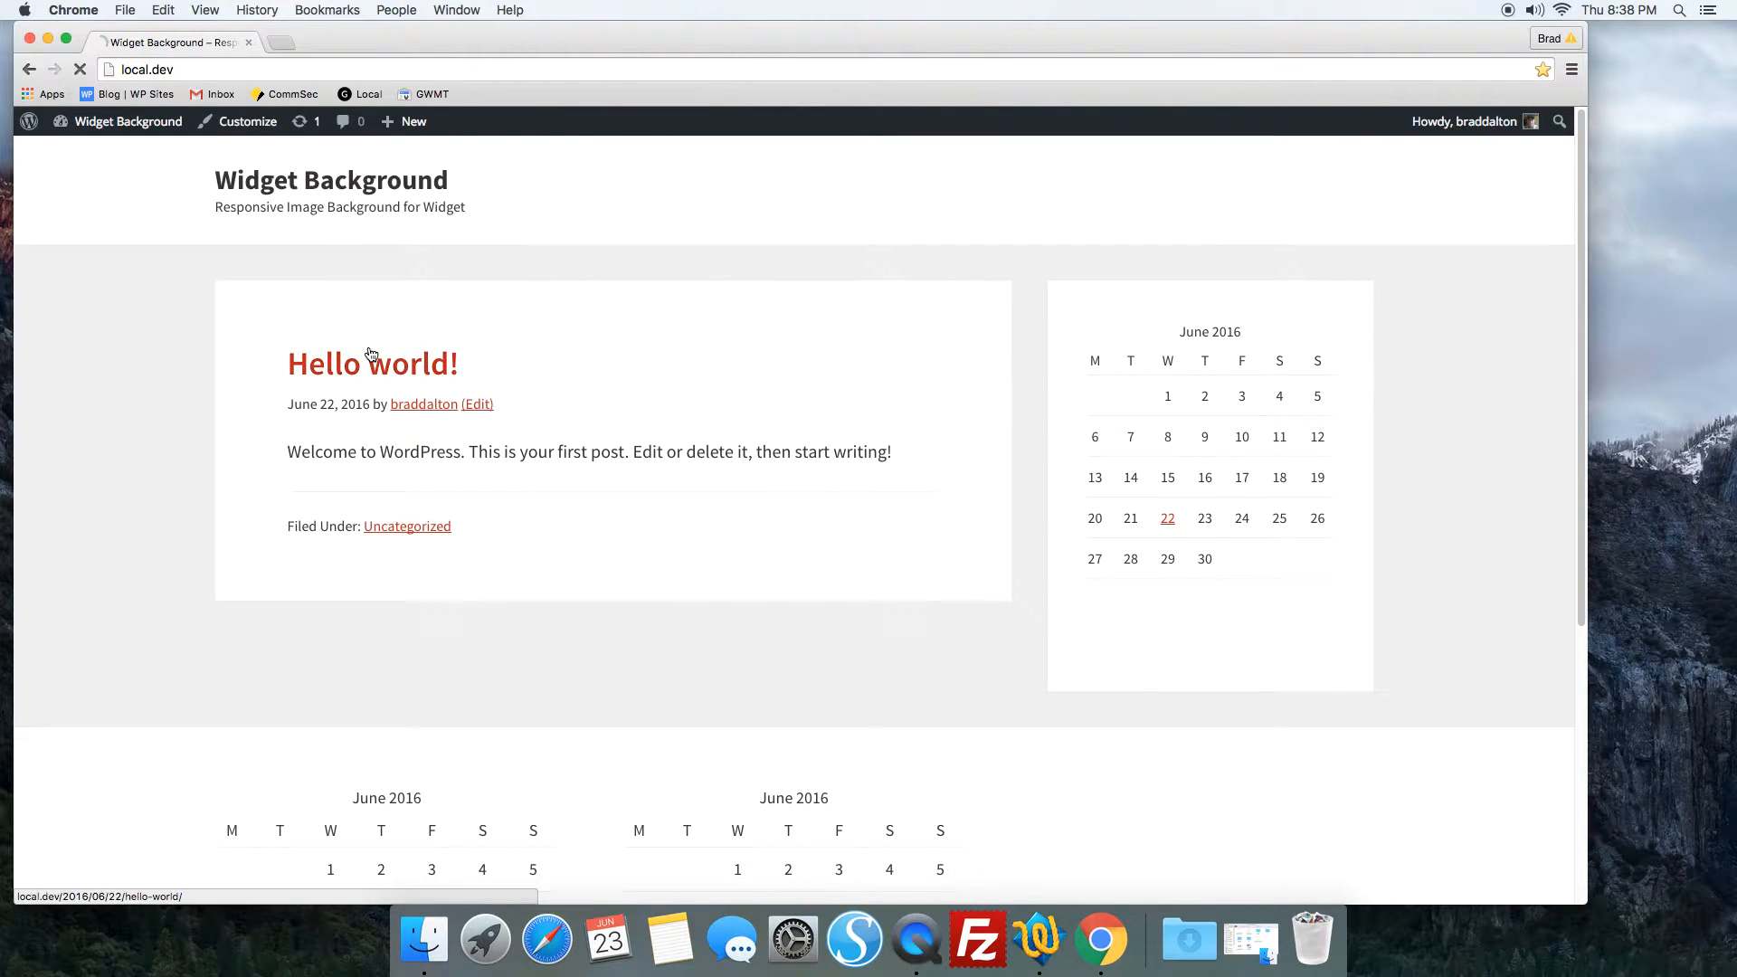
click(371, 362)
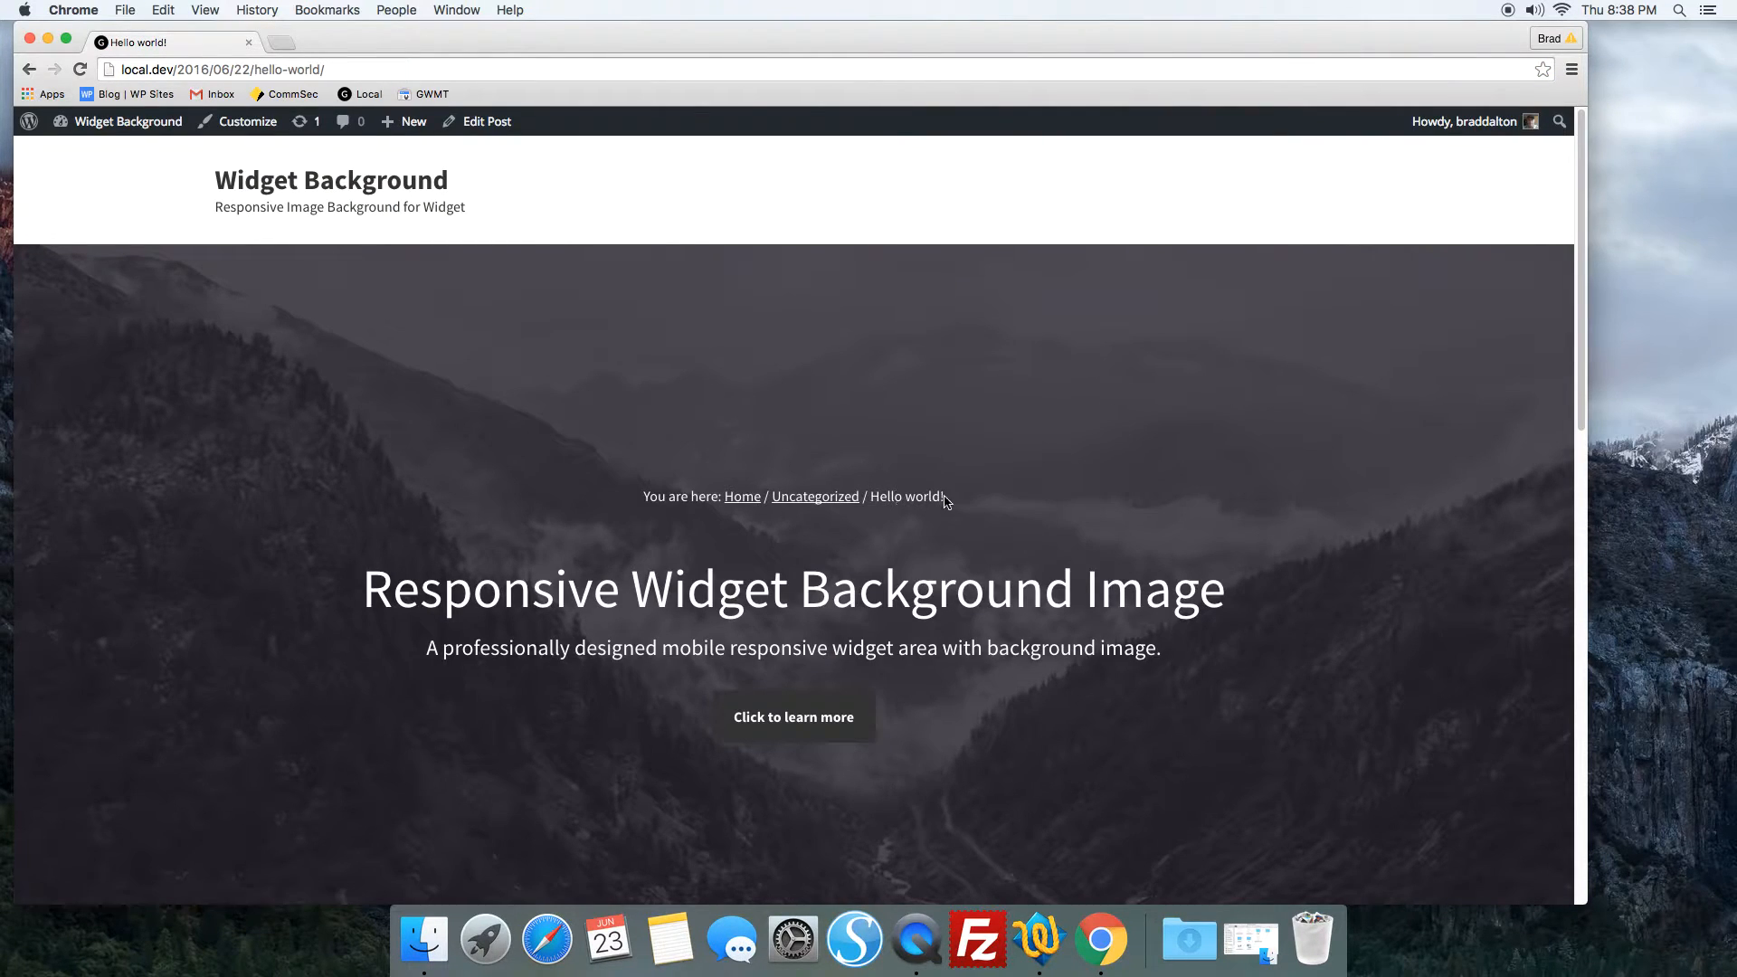
mouse_move(525, 443)
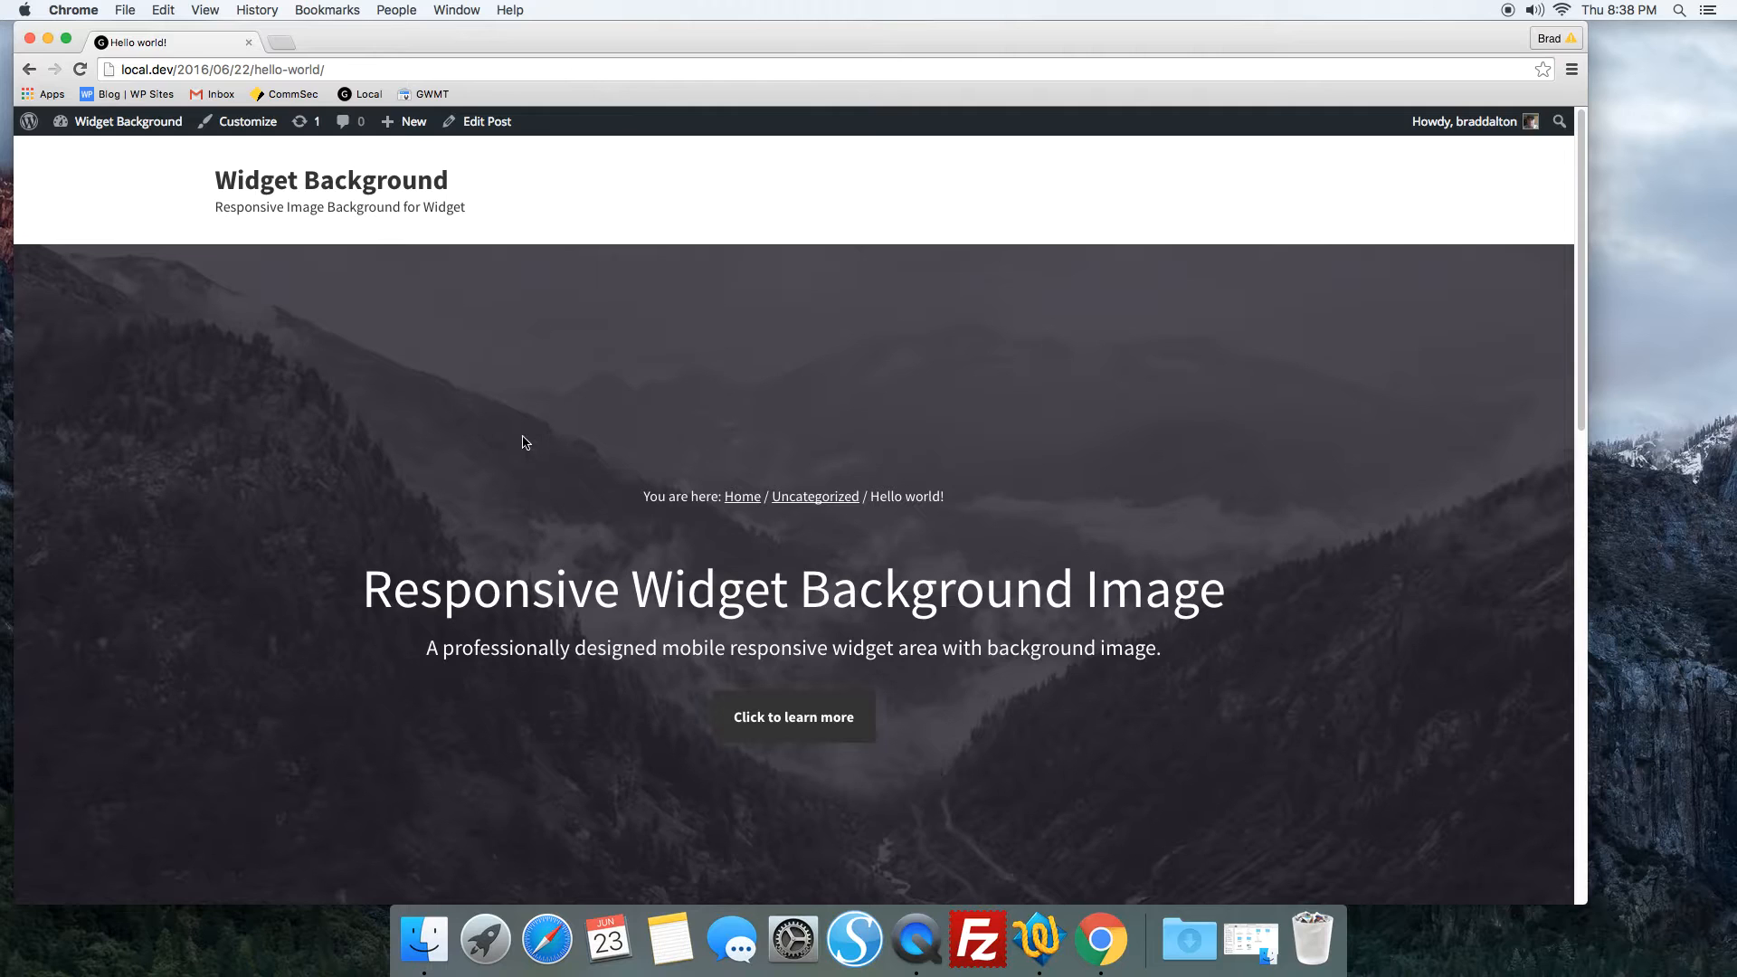
mouse_move(344, 299)
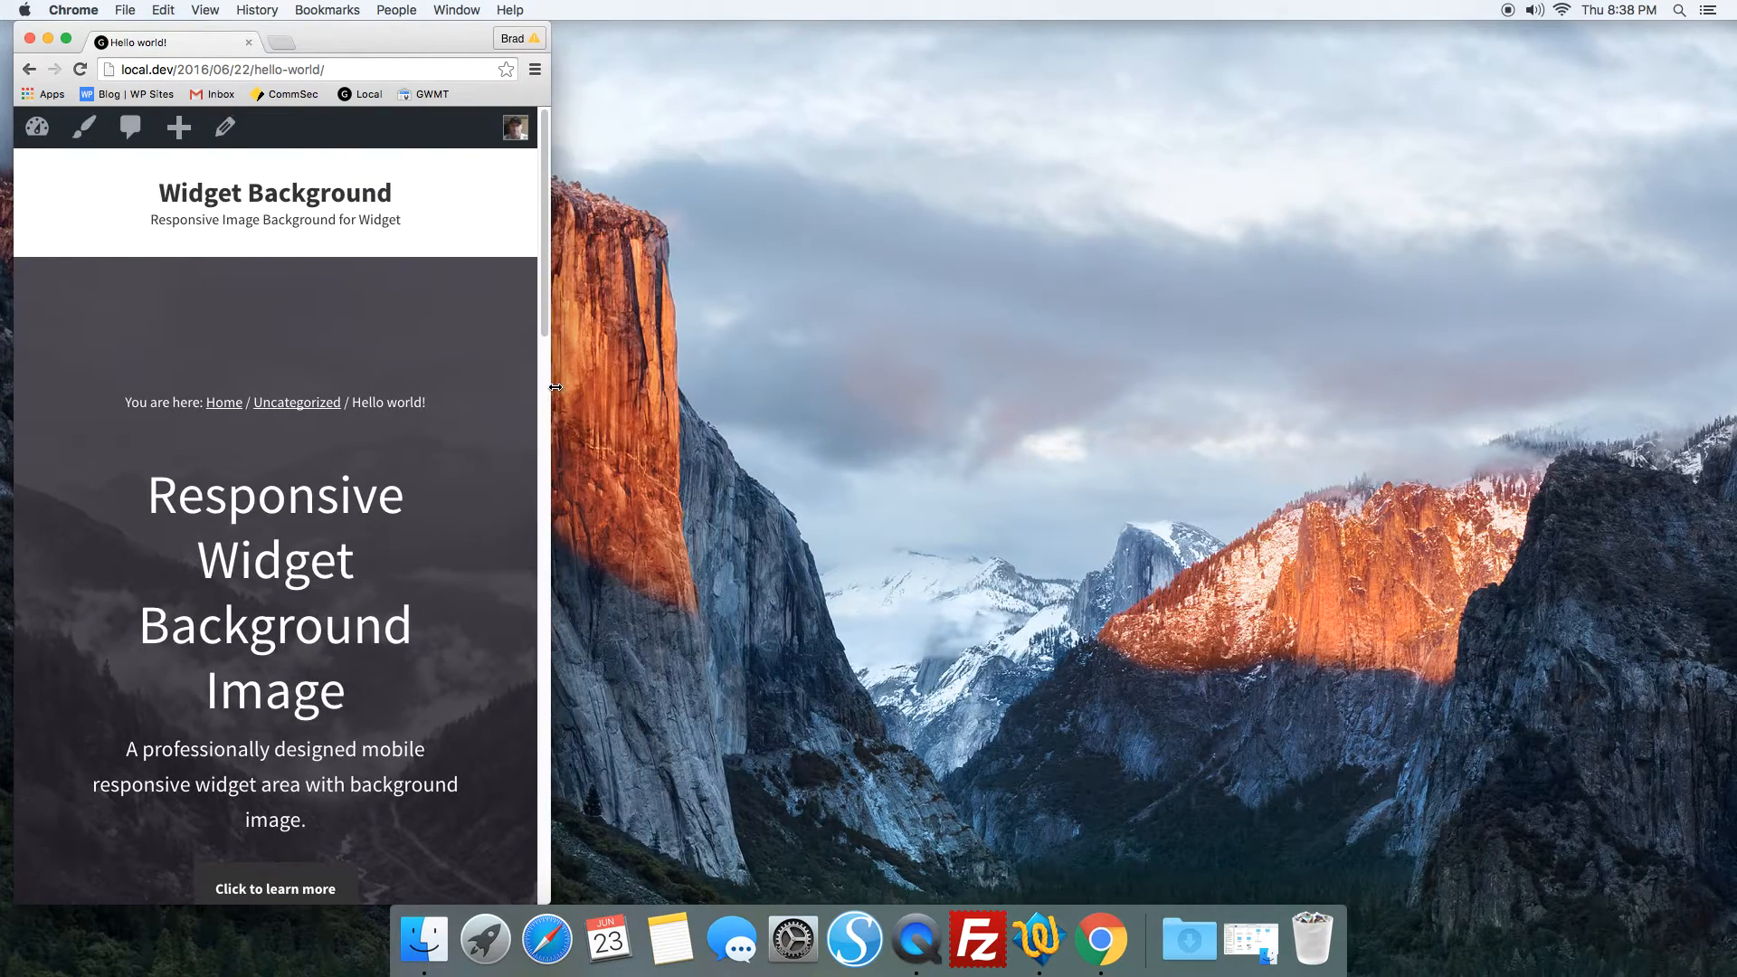
scroll(down, 3)
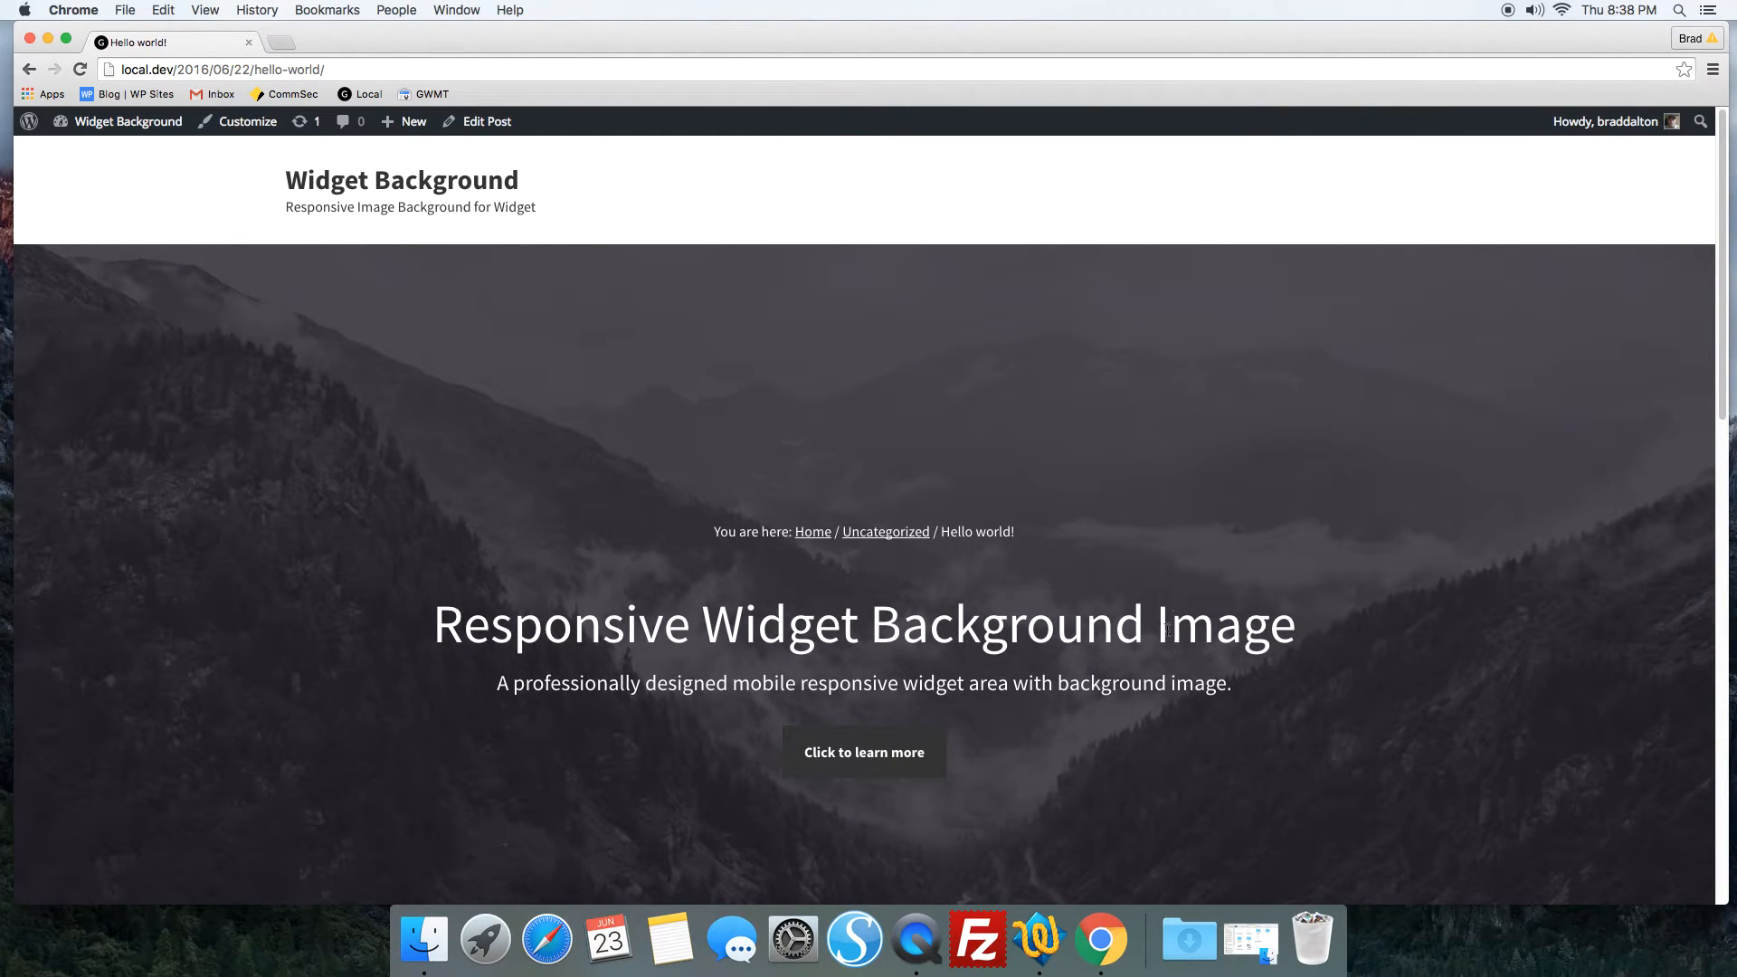
mouse_move(1425, 465)
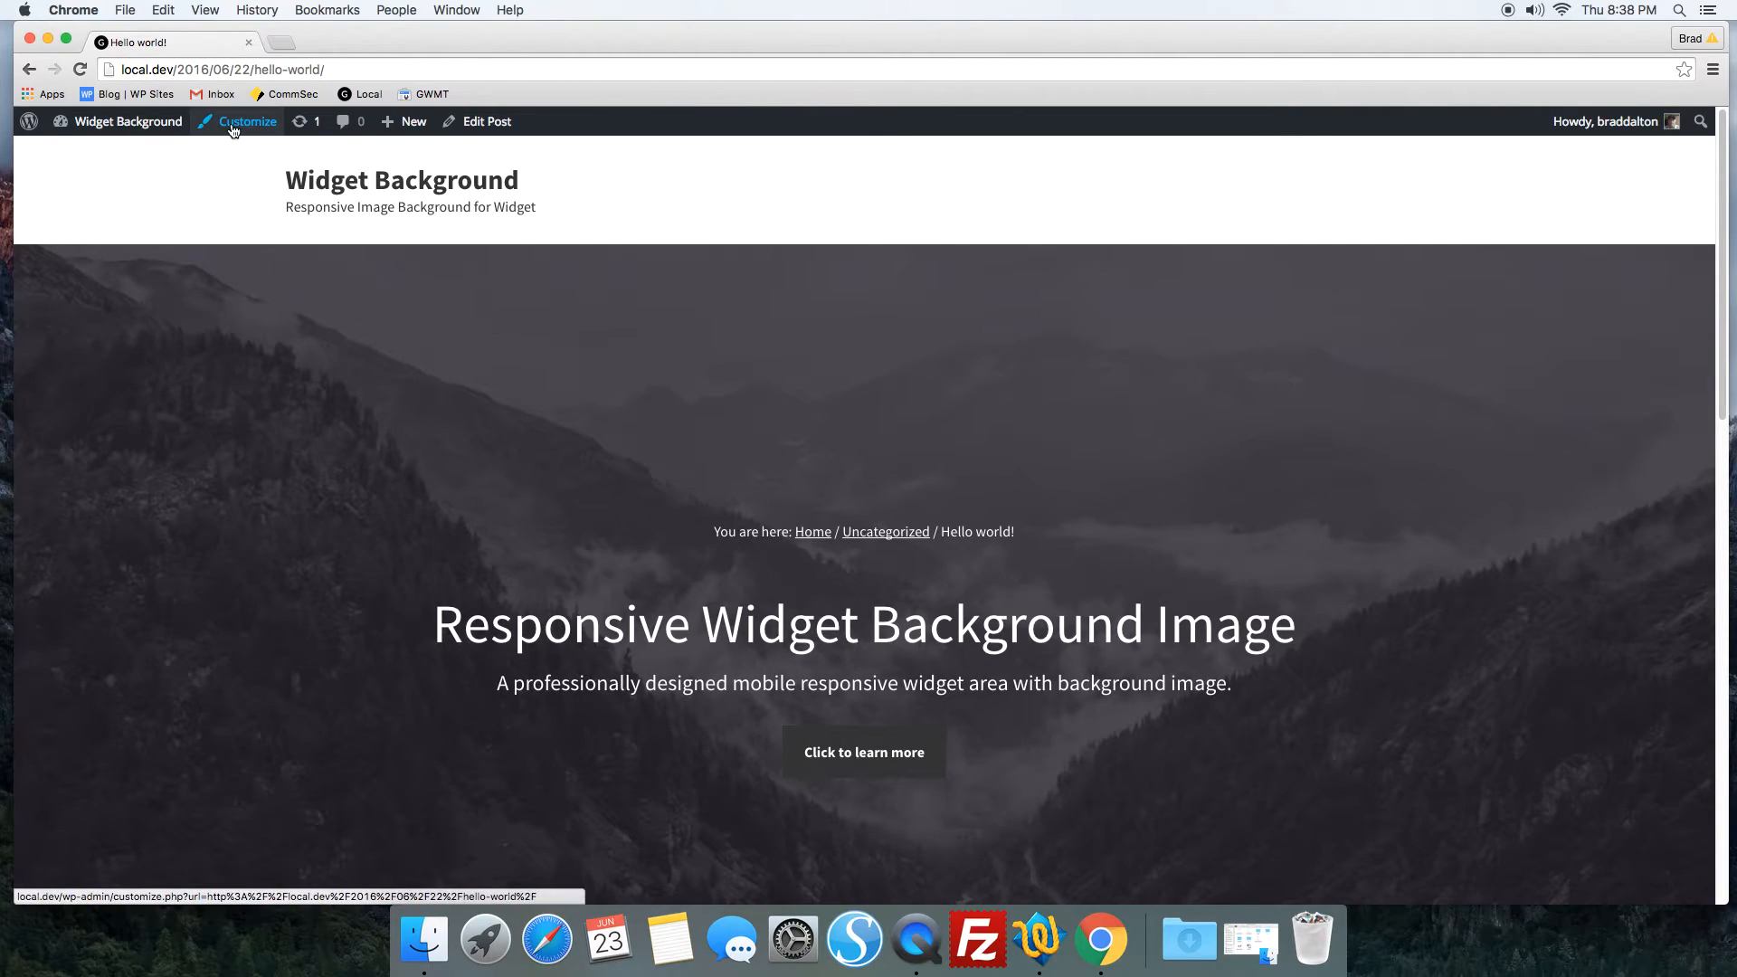
Step: In the Customizer's Widget Background section, remove the after-header background image
click(246, 121)
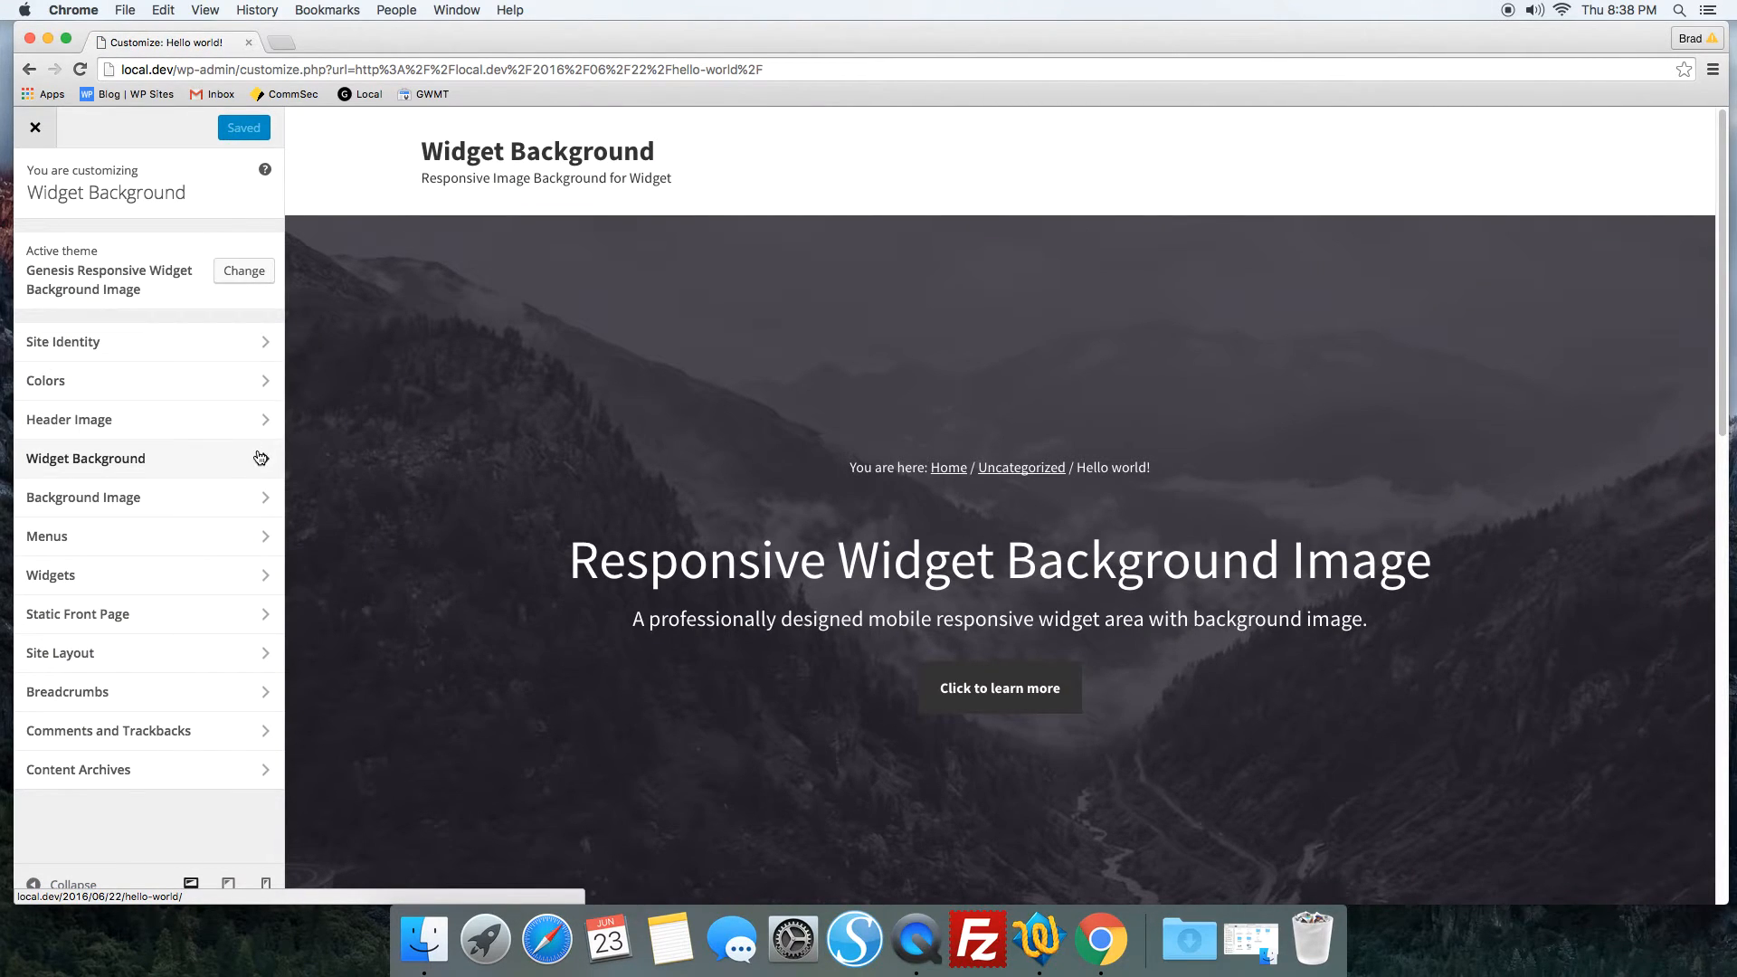
click(86, 458)
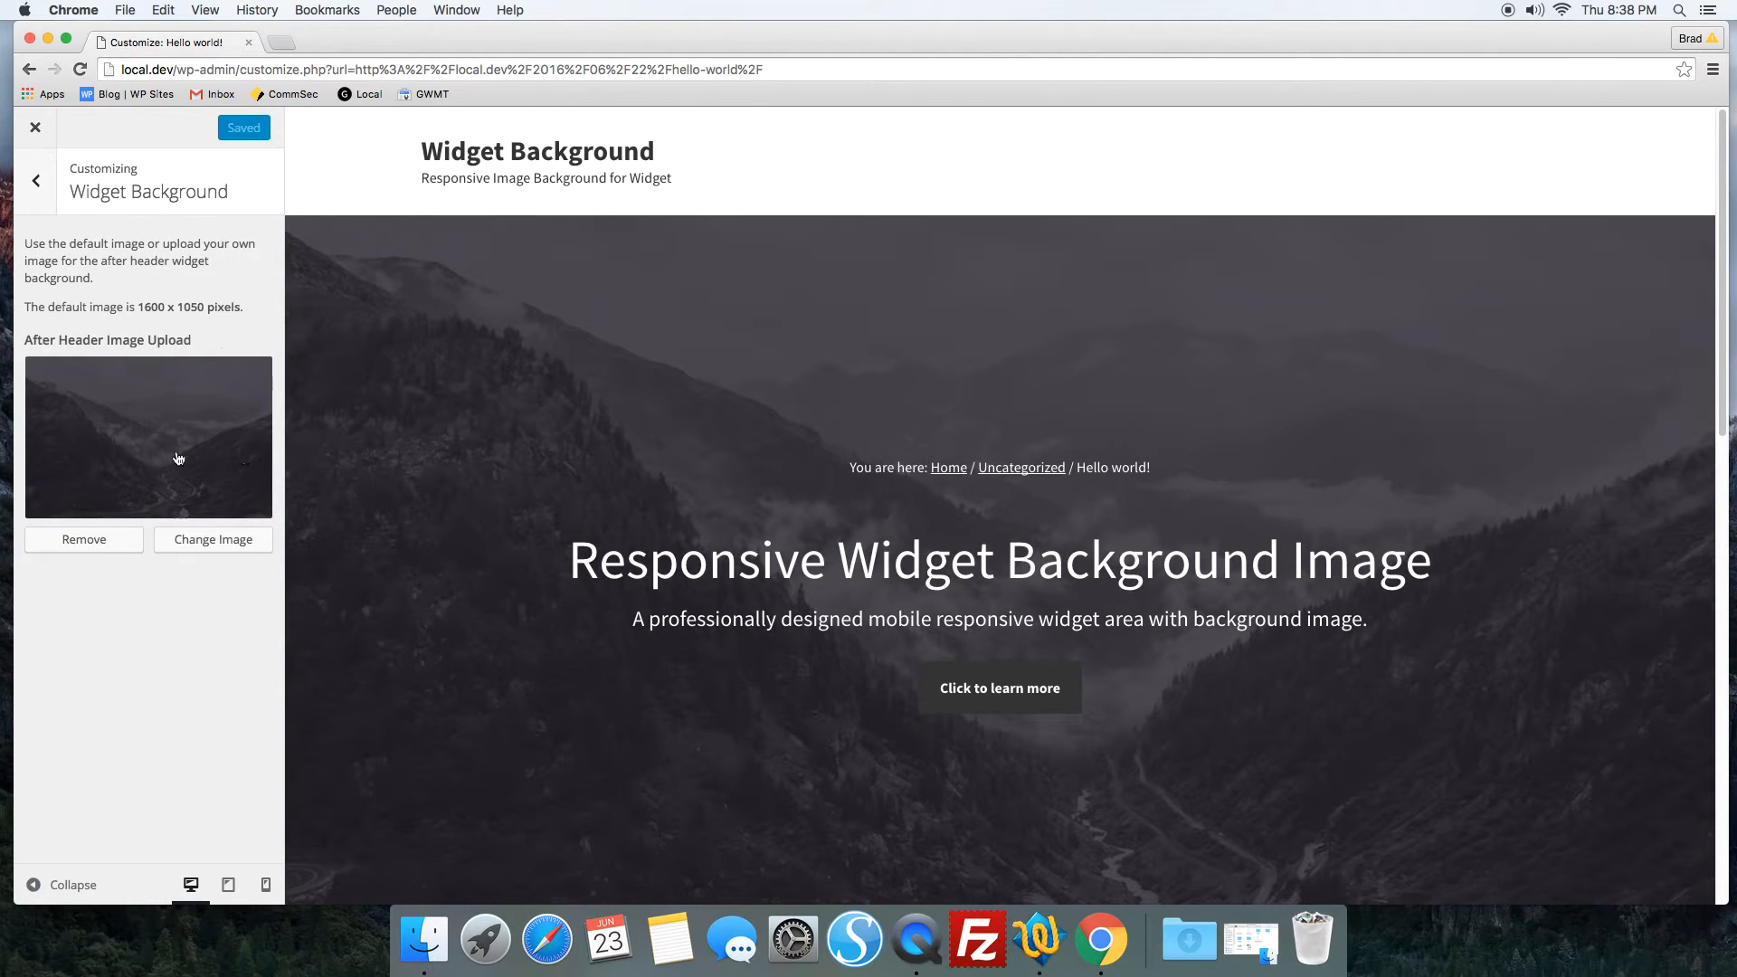
click(83, 539)
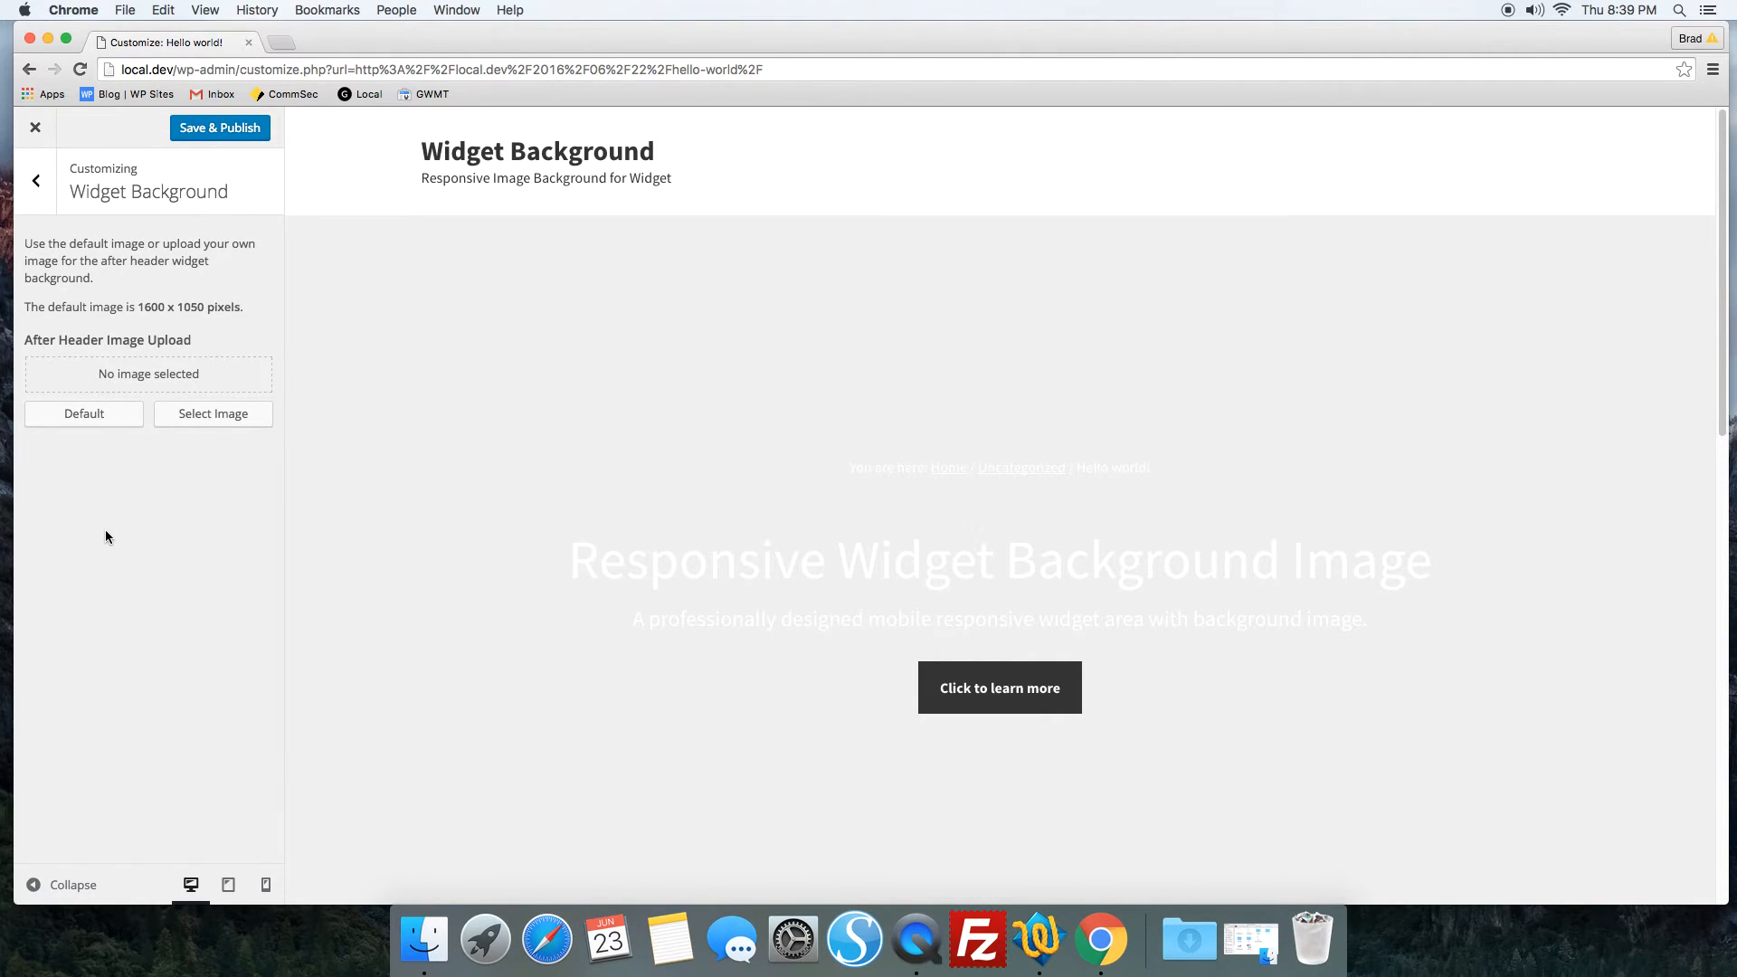
Step: Restore the default mountain image, save and publish, and return to the main Customizer panel
click(214, 412)
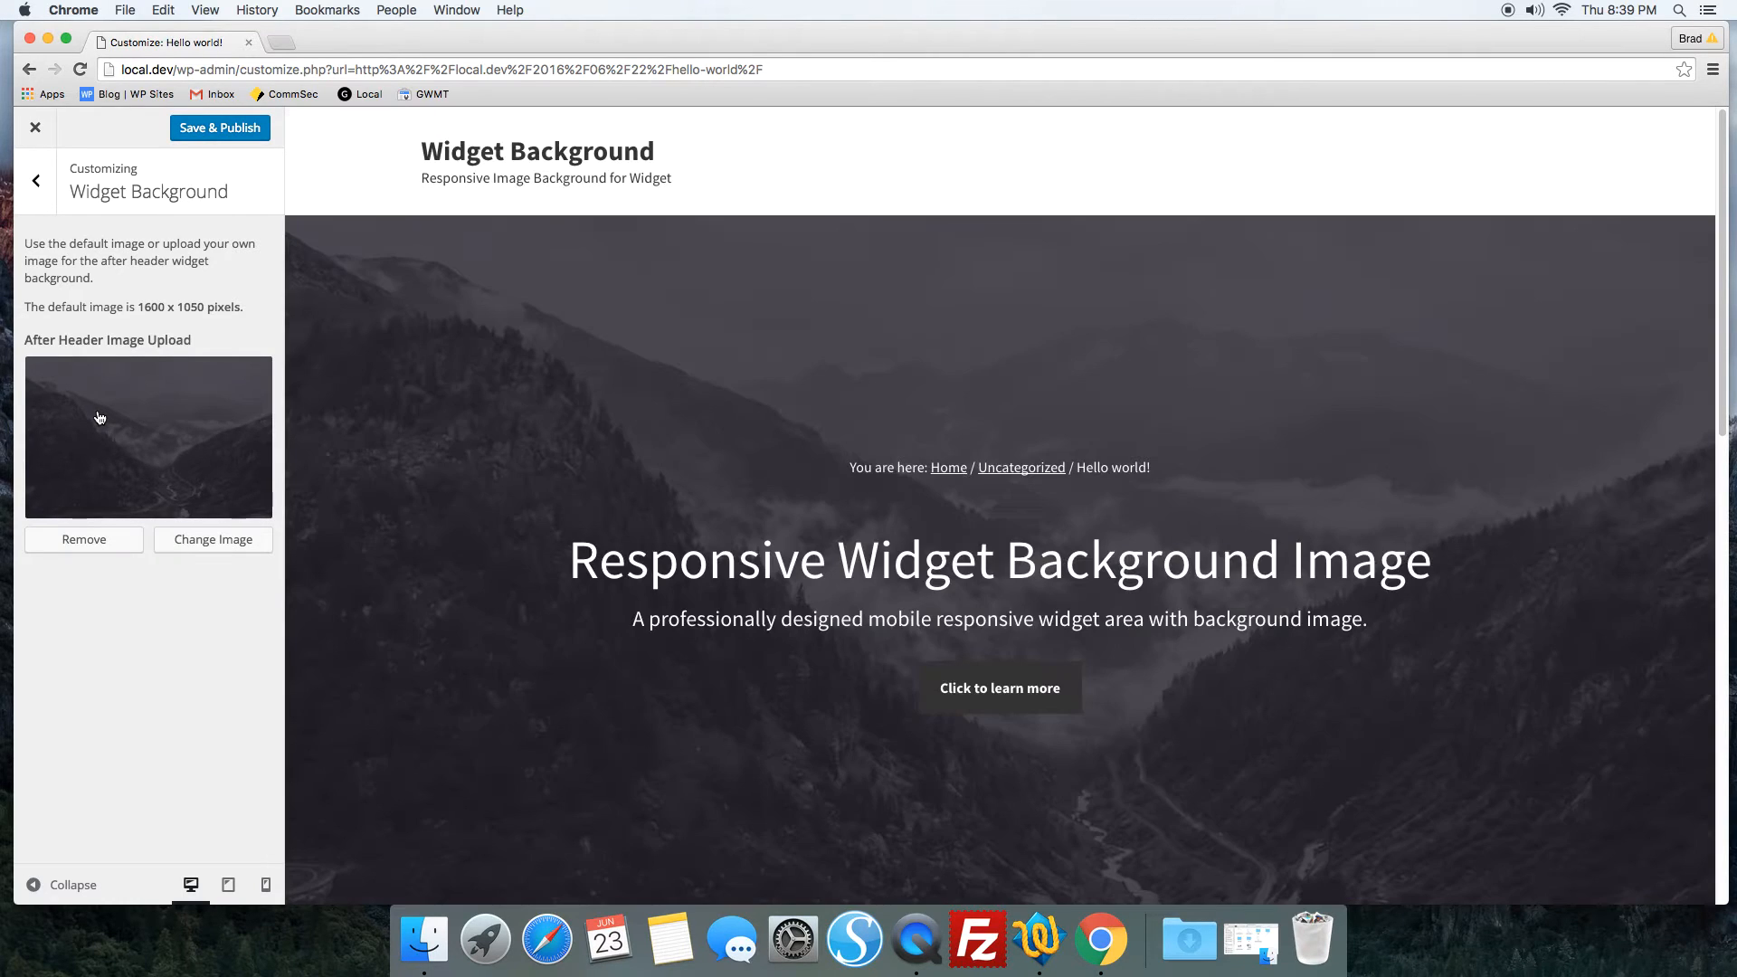
click(219, 127)
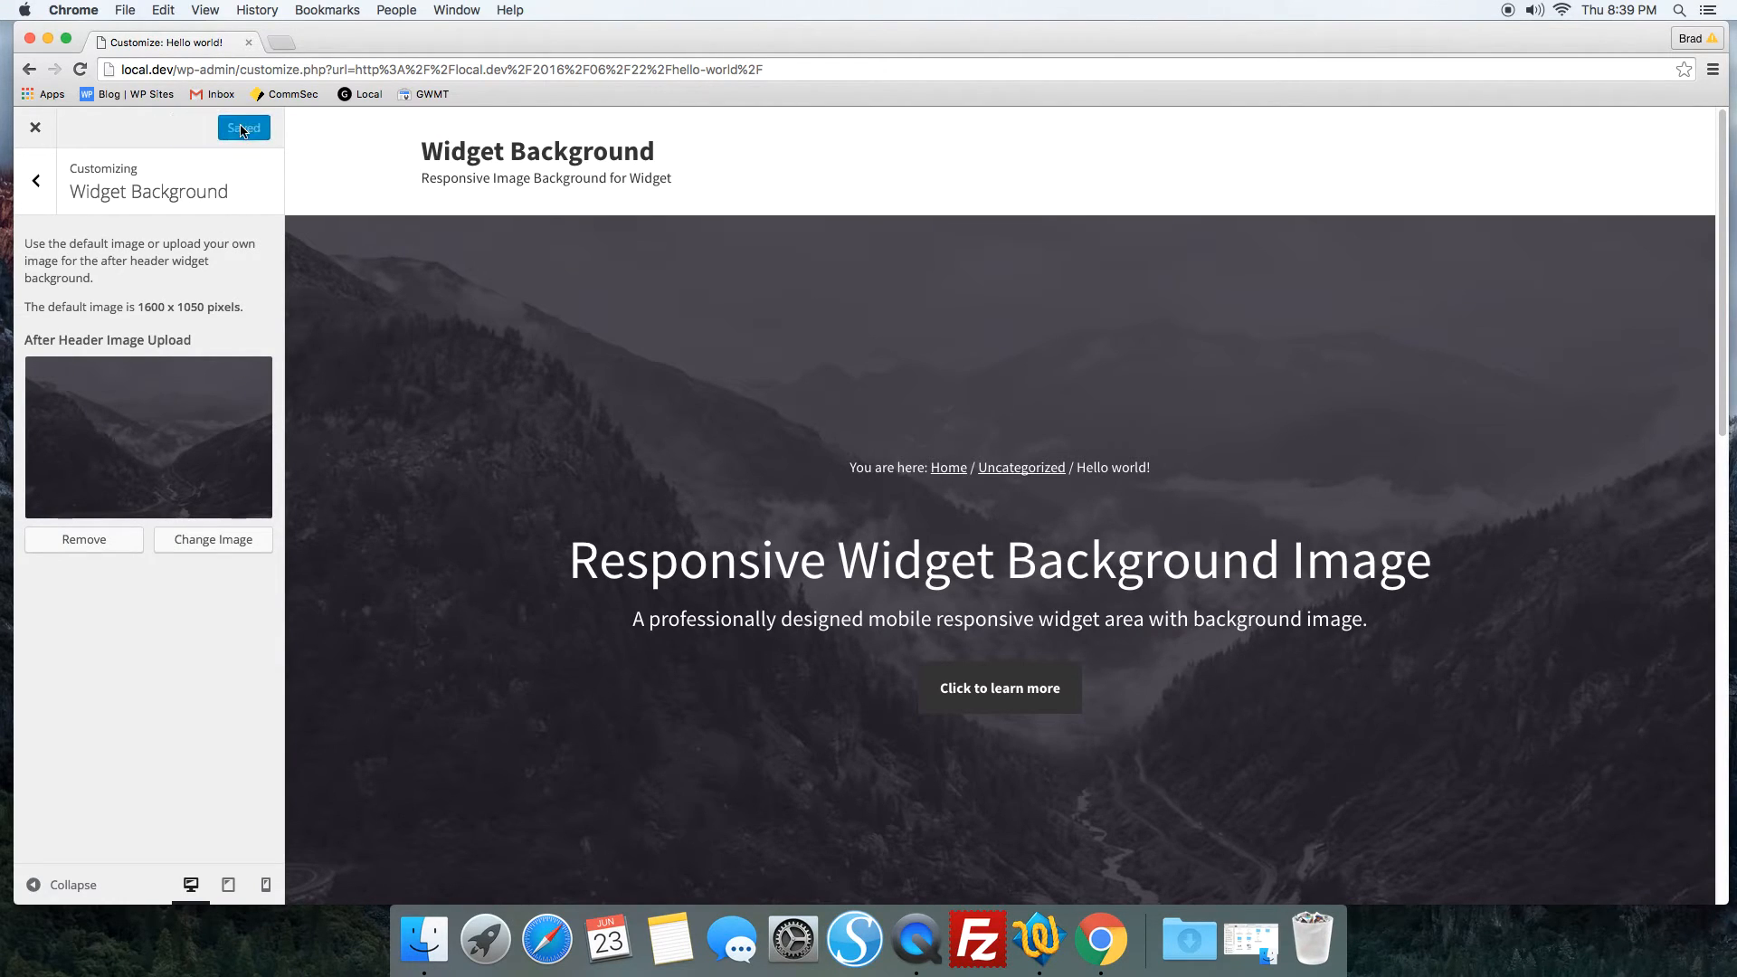
click(36, 179)
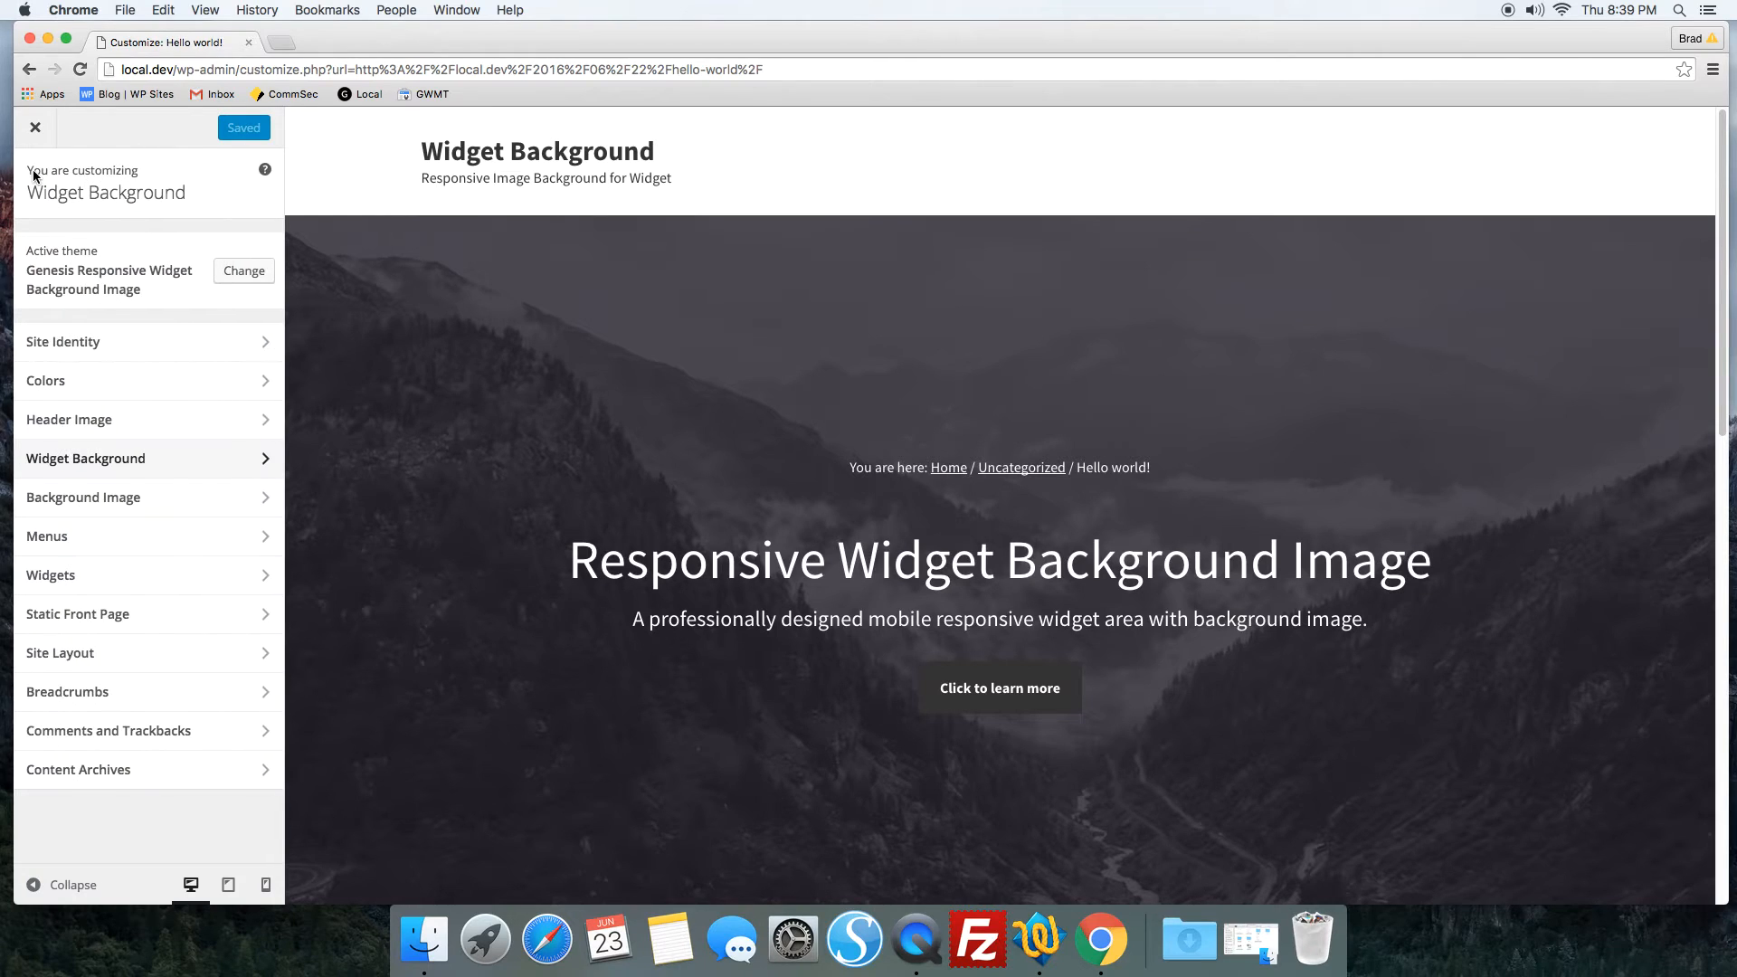
Step: From the WP Sites blog, view Shortcode For Breadcrumbs, then the Responsive Widget Background Image tutorial
click(125, 95)
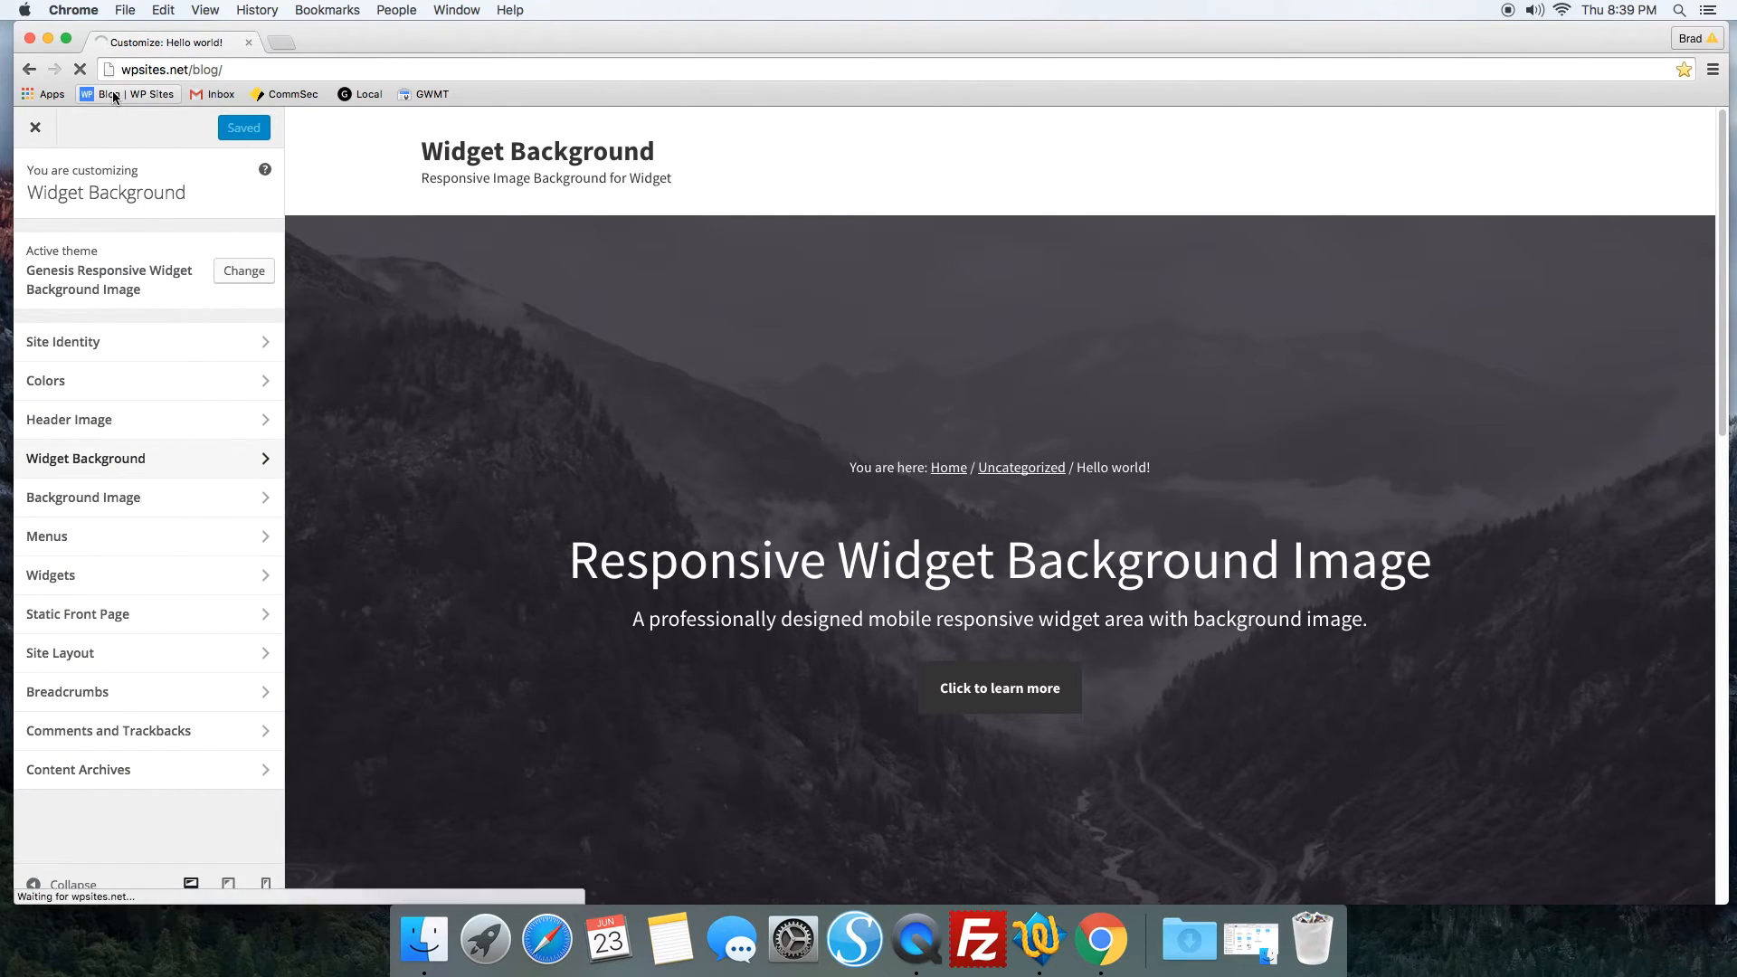
click(35, 127)
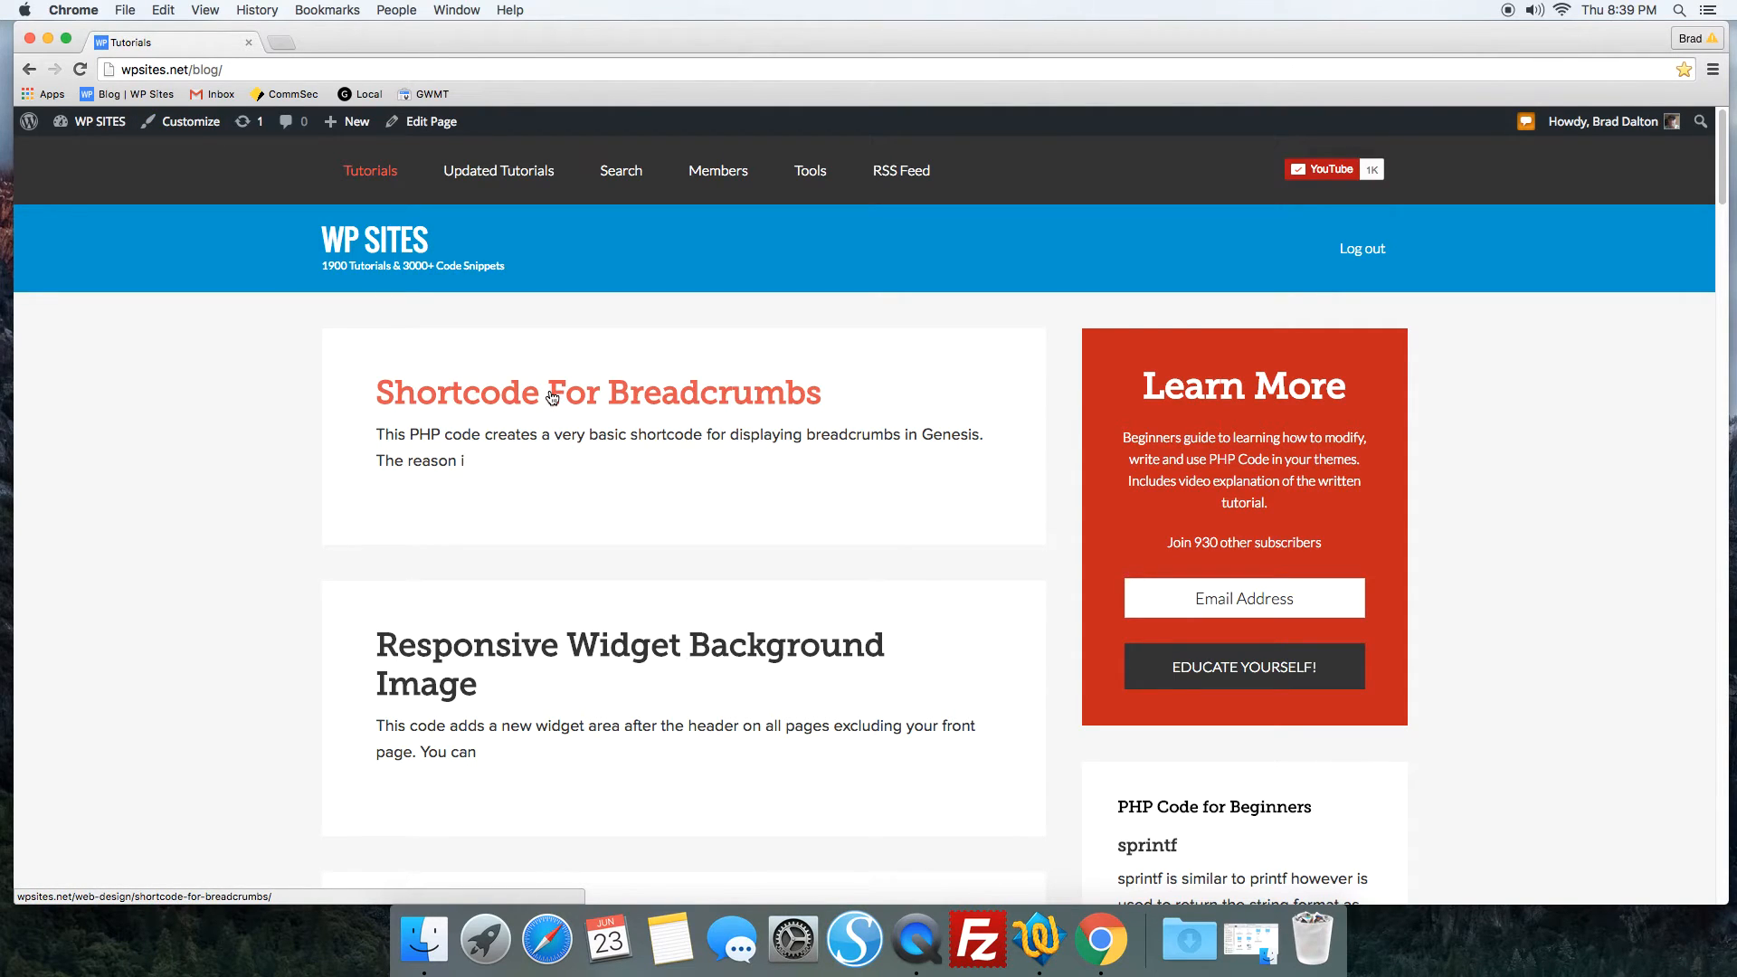
click(597, 393)
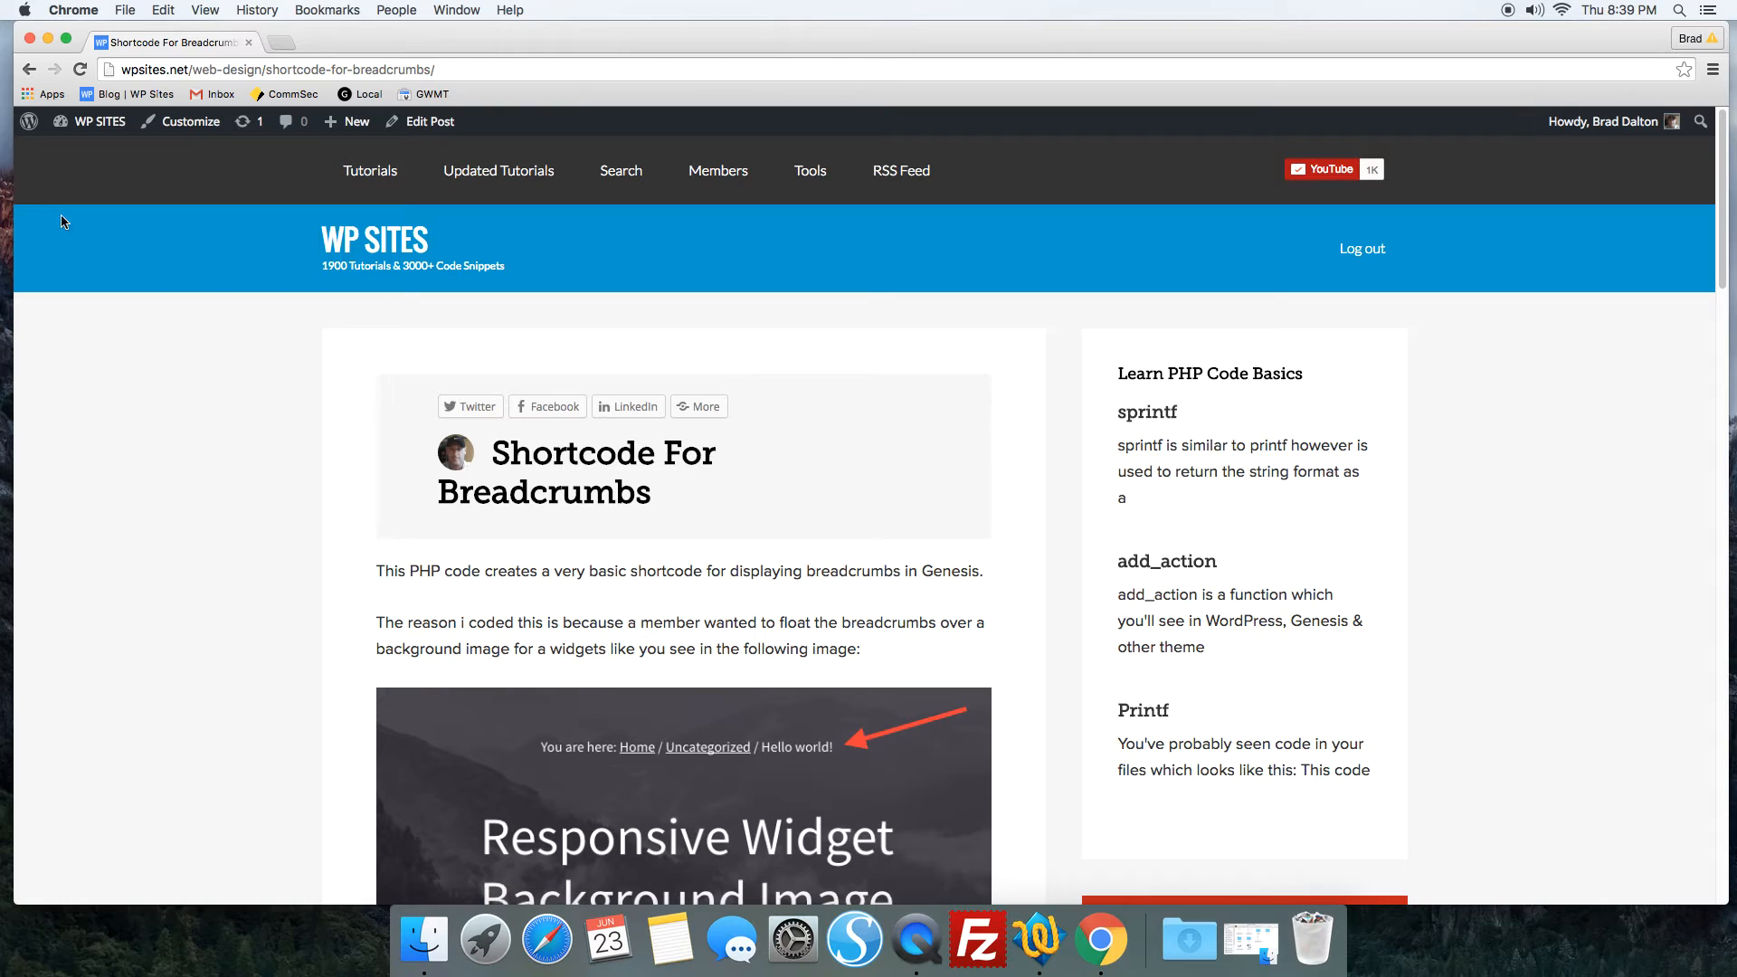
click(369, 171)
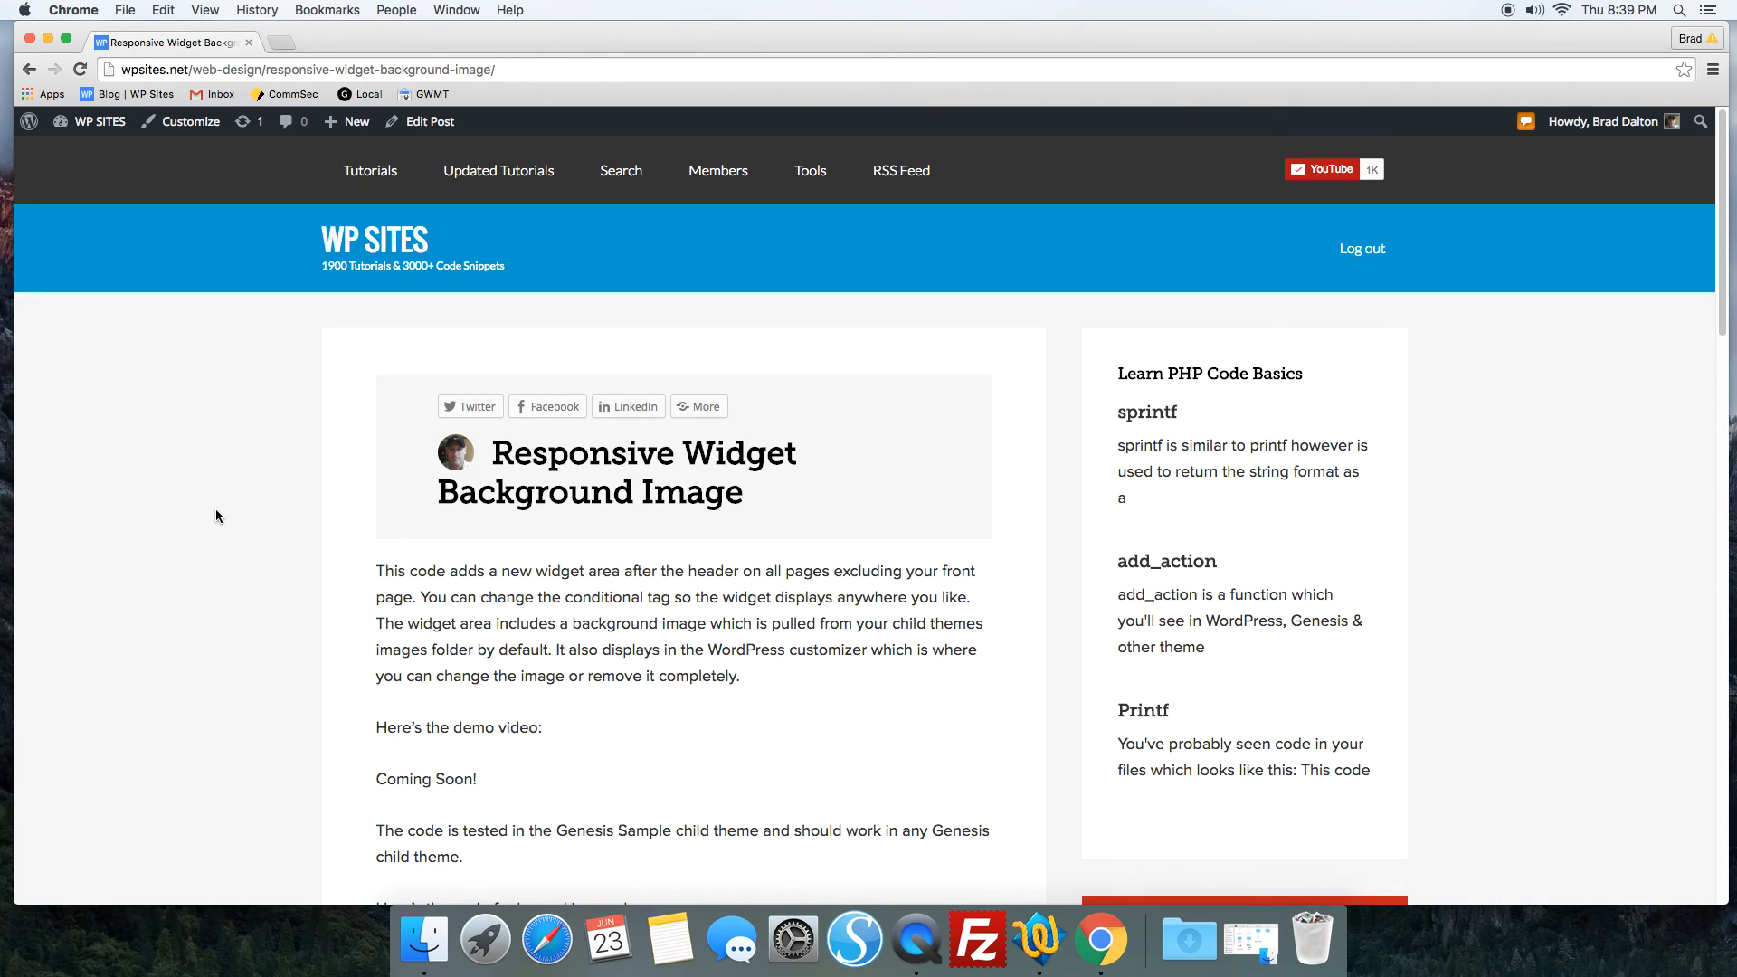
mouse_move(856, 941)
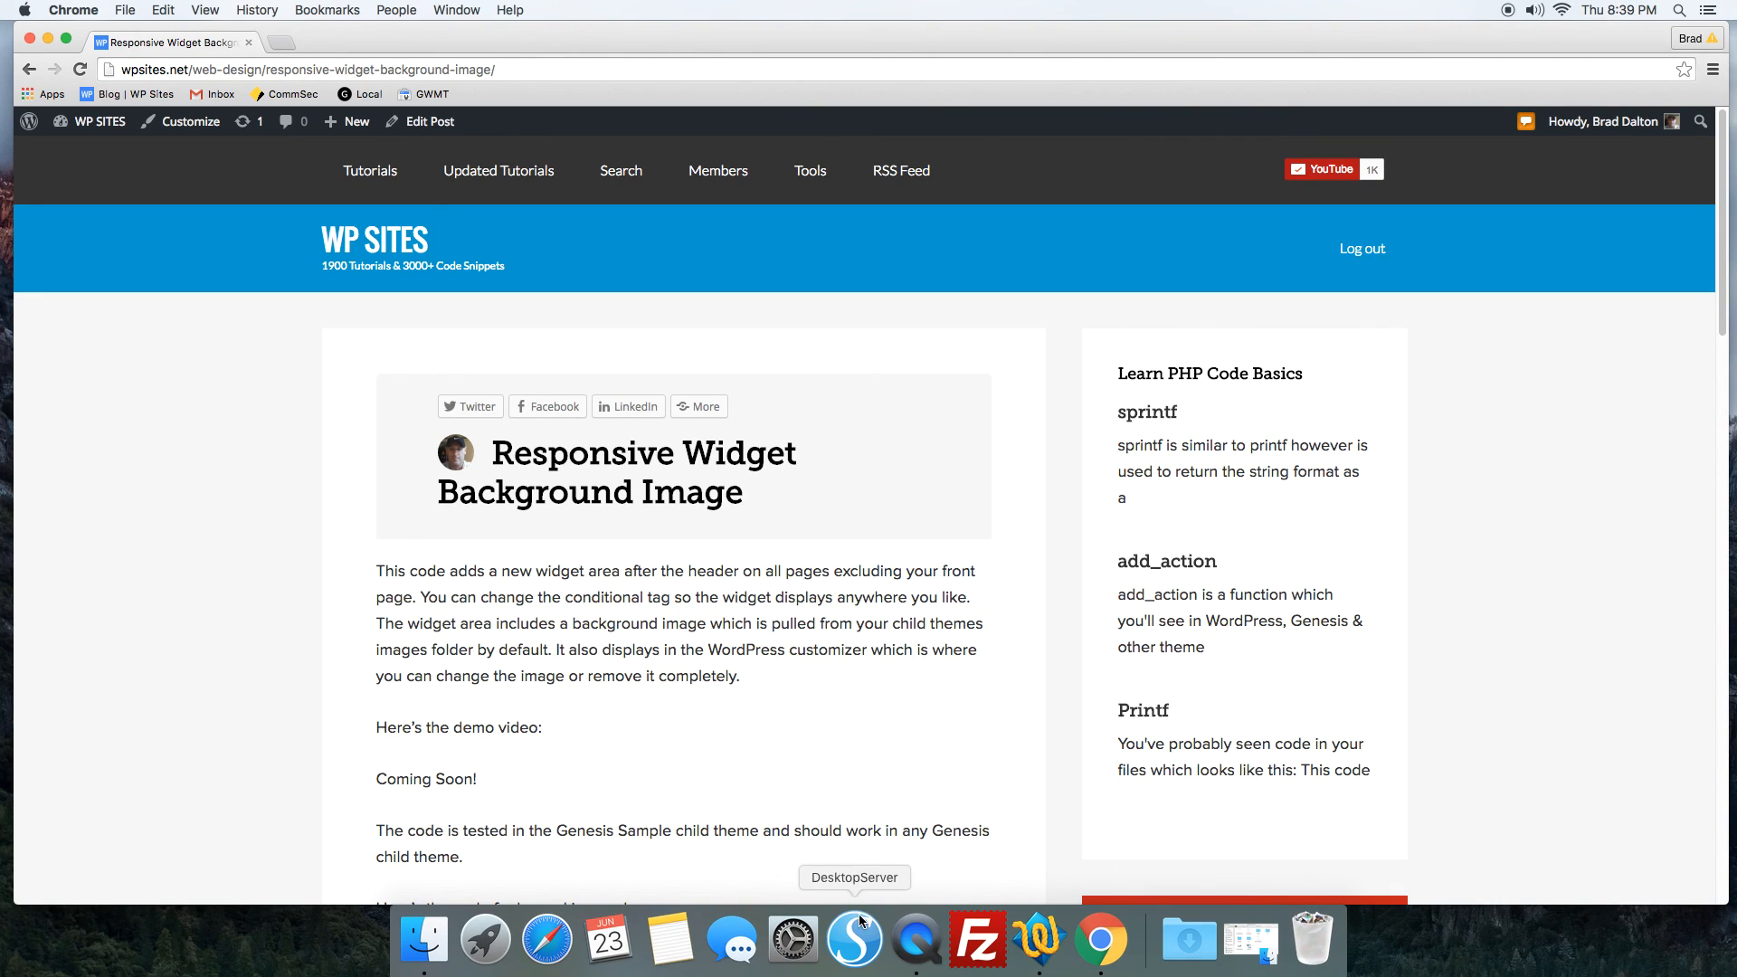